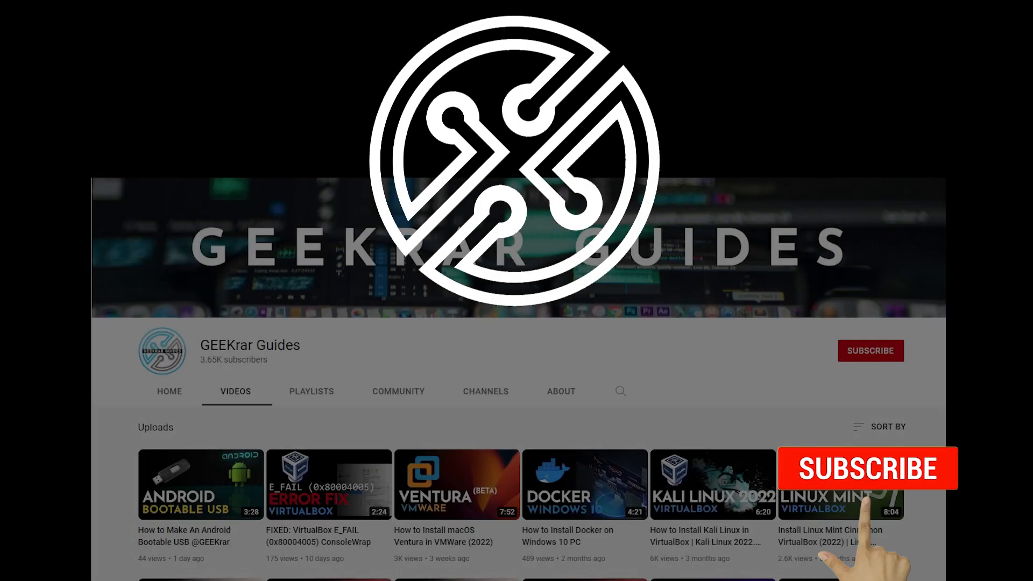
# - Open Chrome at kali.org and reach the Installer Images section of the download page
pyautogui.click(867, 468)
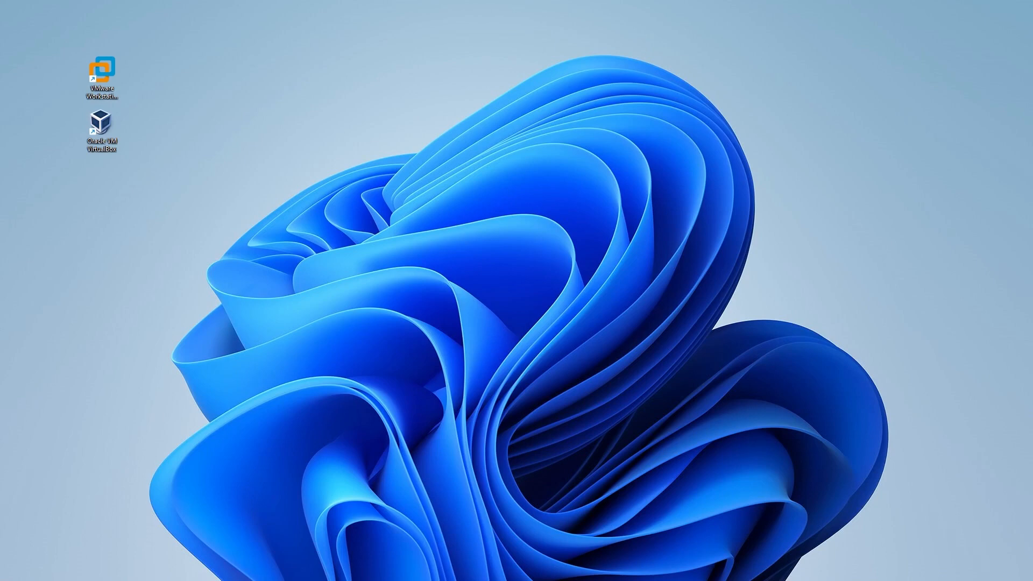
pyautogui.doubleClick(100, 126)
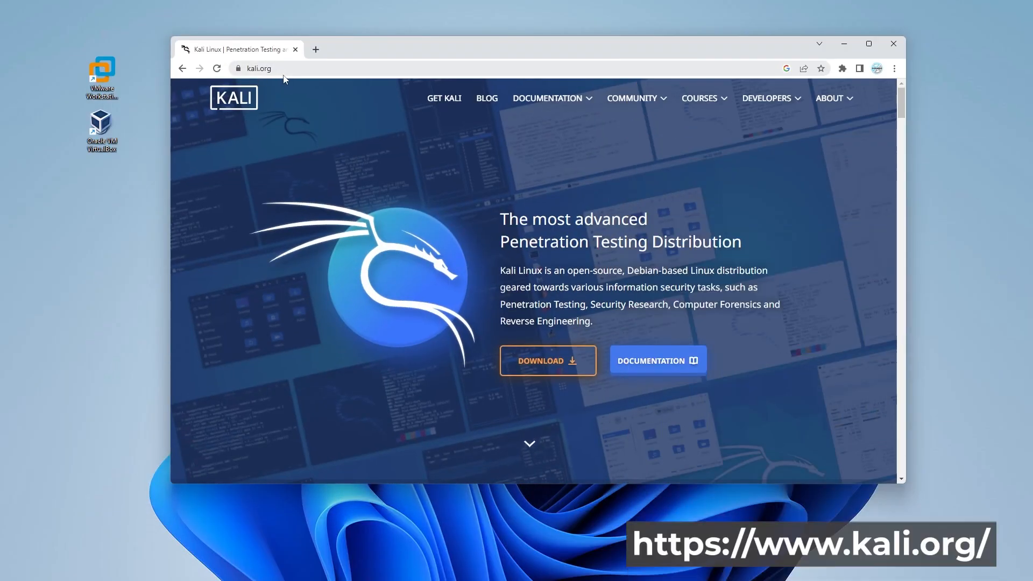
pyautogui.moveTo(391, 140)
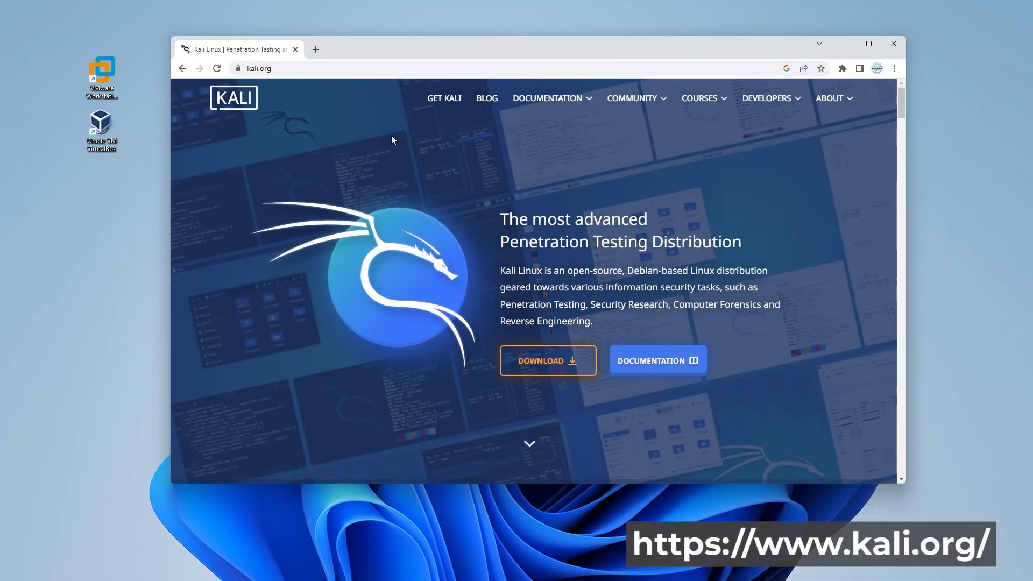
pyautogui.moveTo(548, 362)
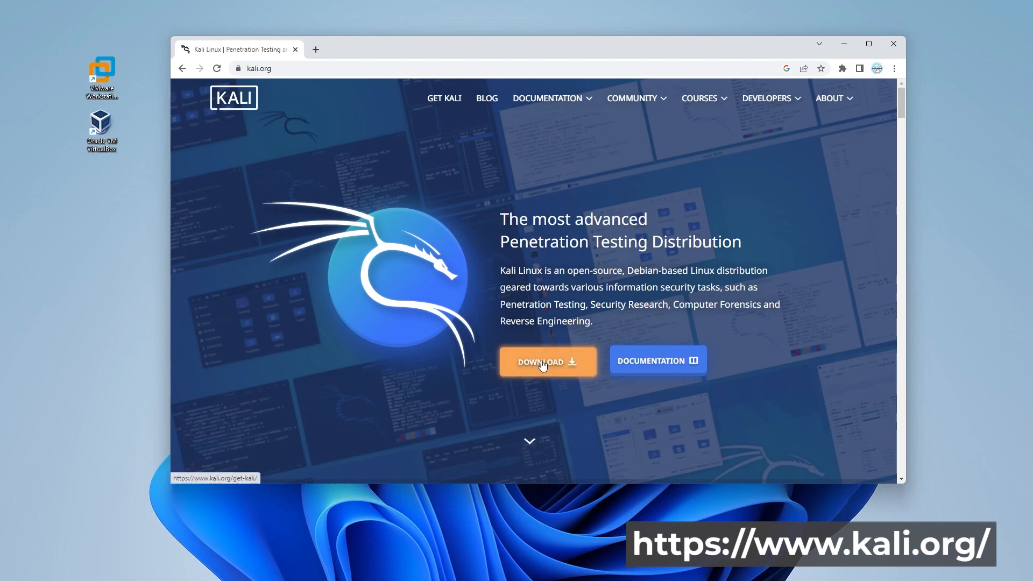
pyautogui.click(547, 362)
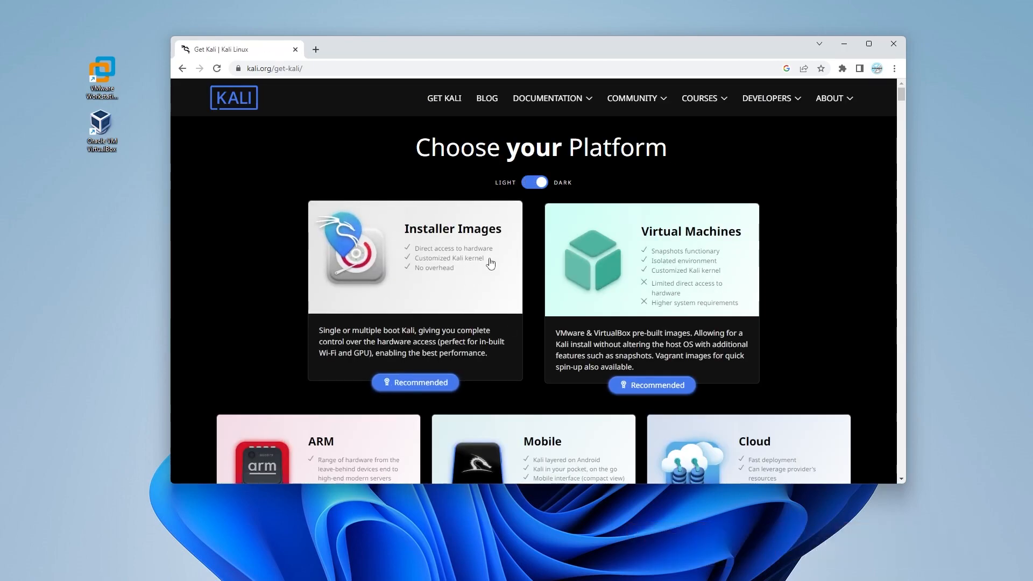
pyautogui.moveTo(641, 237)
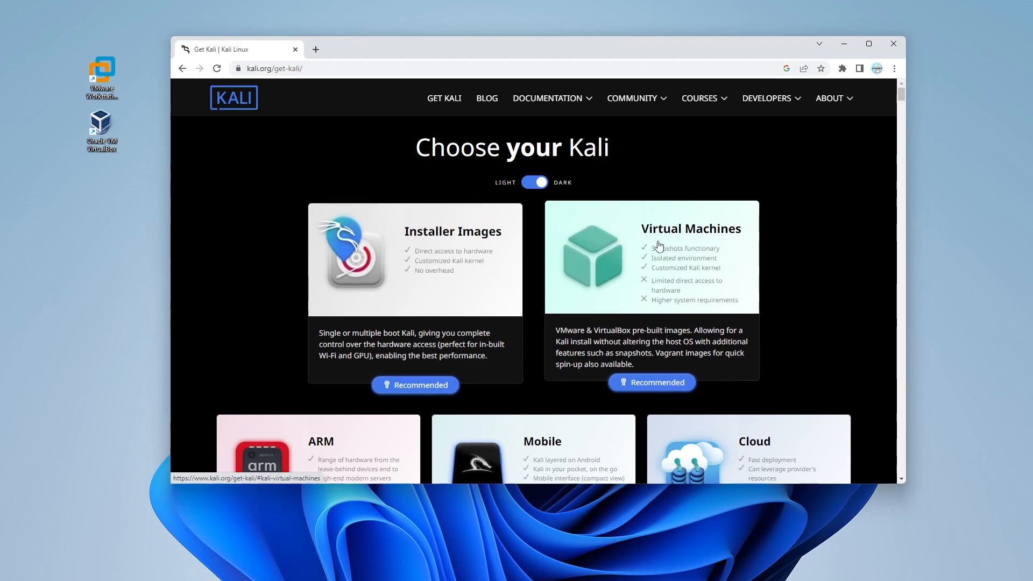
pyautogui.click(868, 43)
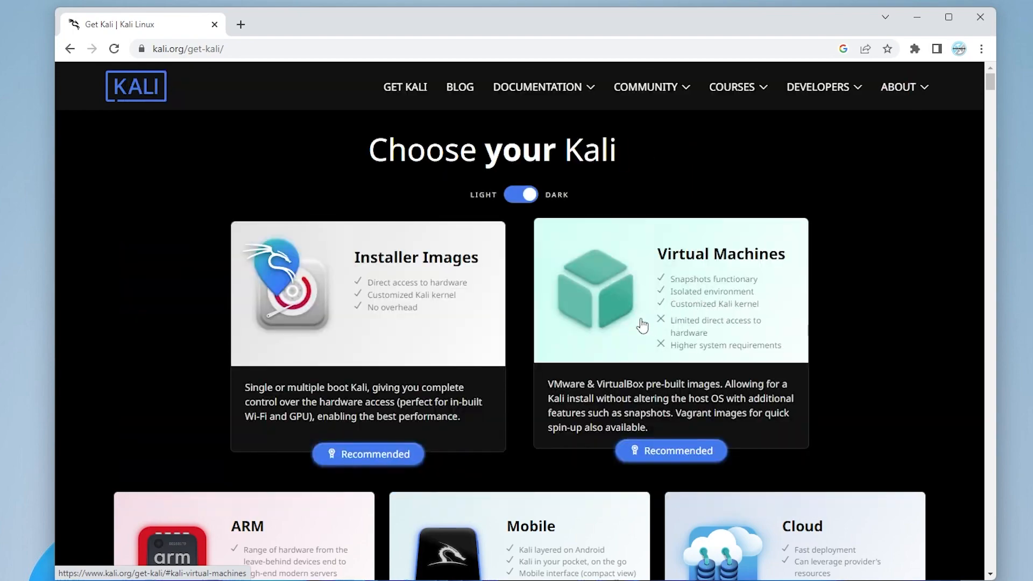
pyautogui.moveTo(366, 285)
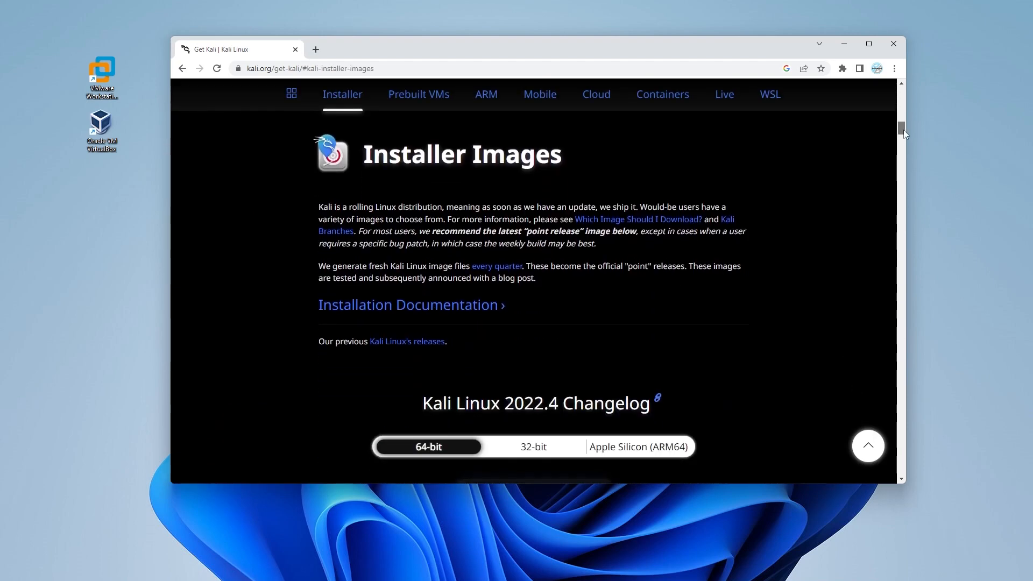
# - Download the 64-bit Kali Linux 2022.4 installer ISO from the Installer section
pyautogui.scroll(-3)
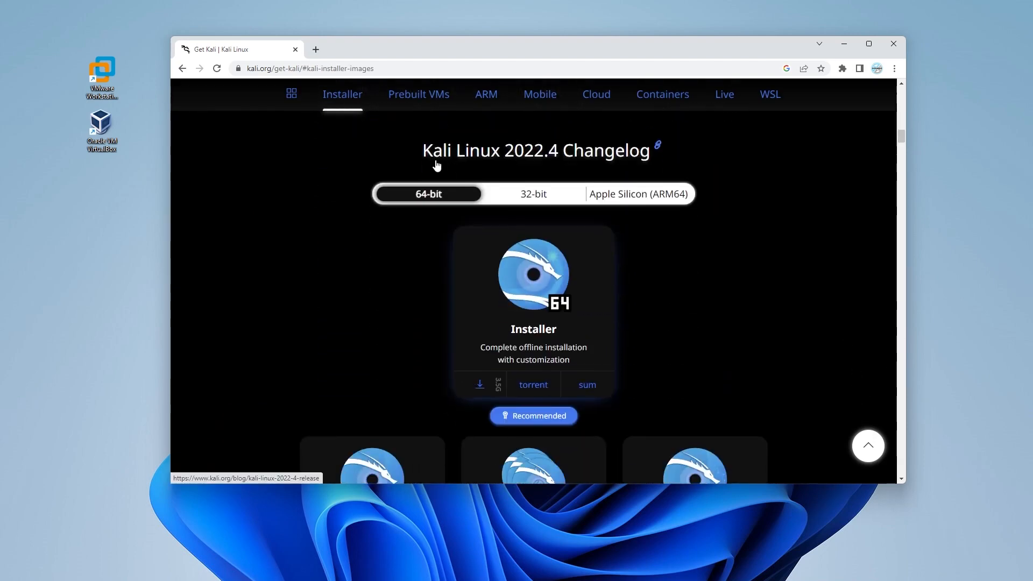
pyautogui.moveTo(550, 165)
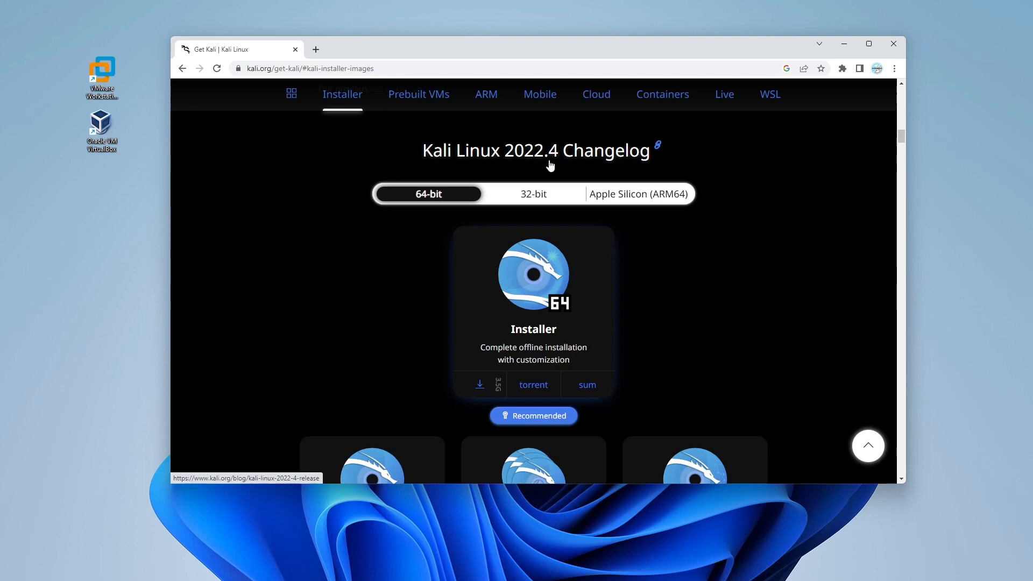
pyautogui.click(869, 44)
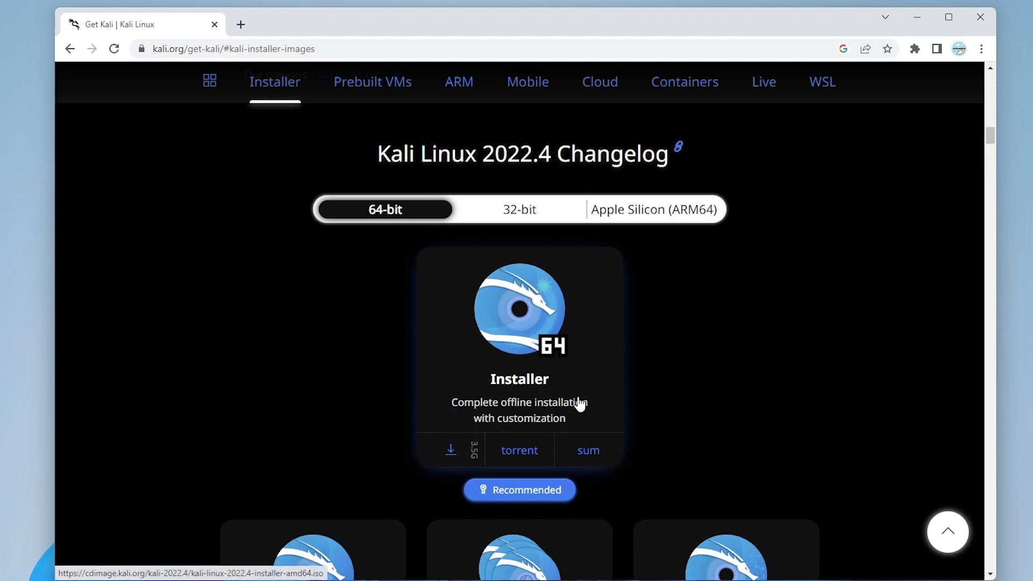
pyautogui.moveTo(467, 417)
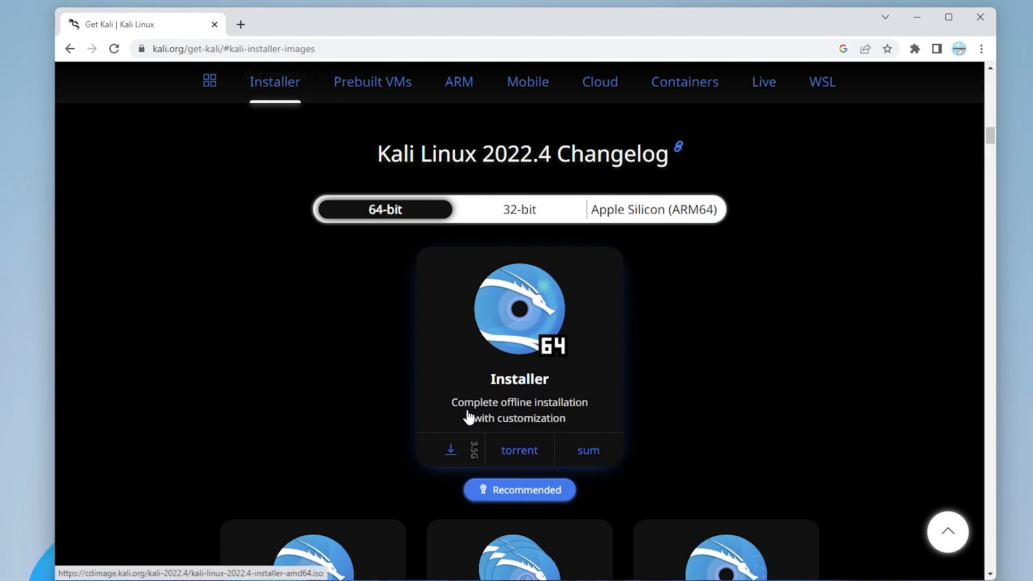
pyautogui.moveTo(453, 457)
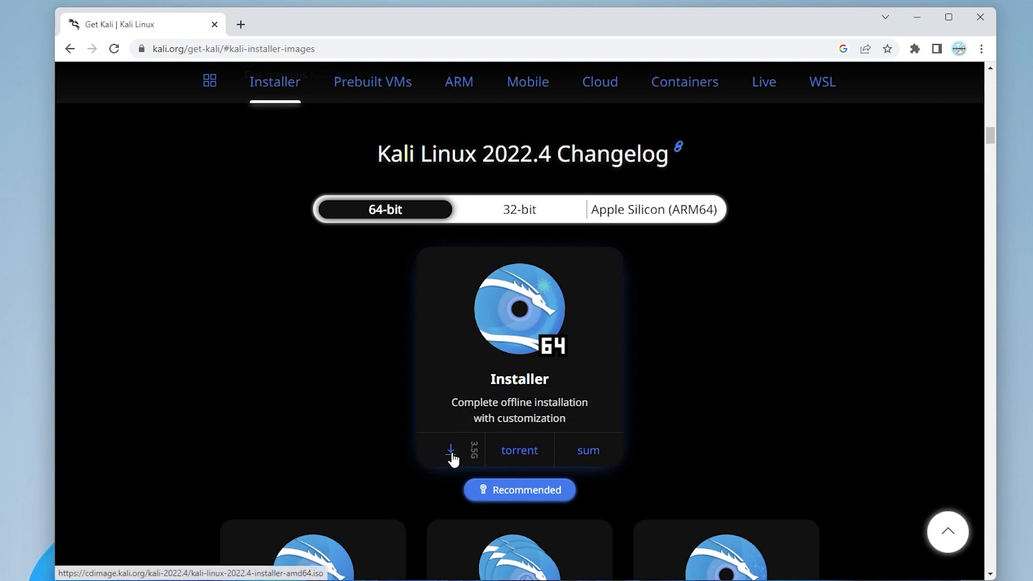
pyautogui.click(450, 450)
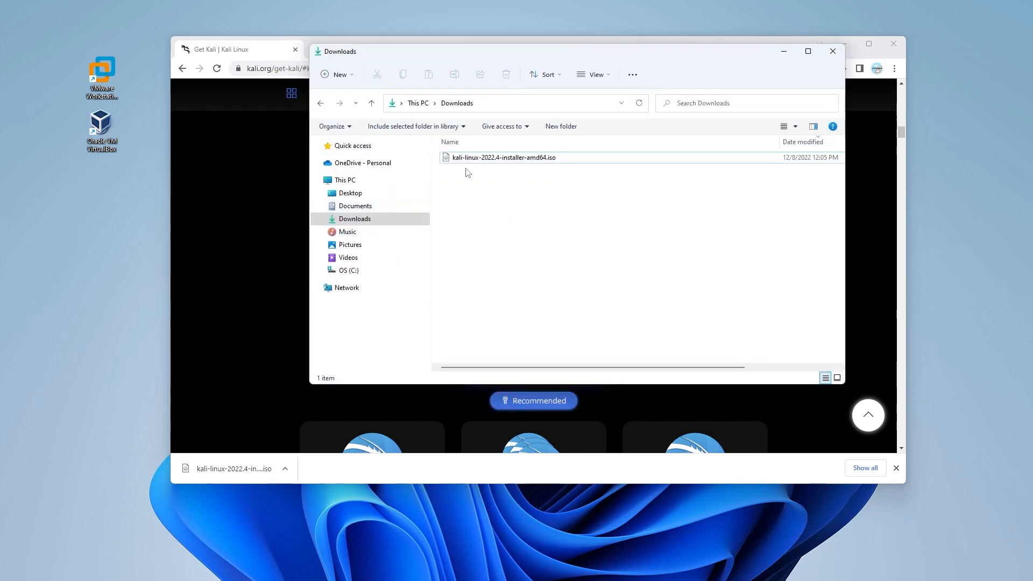
pyautogui.moveTo(515, 170)
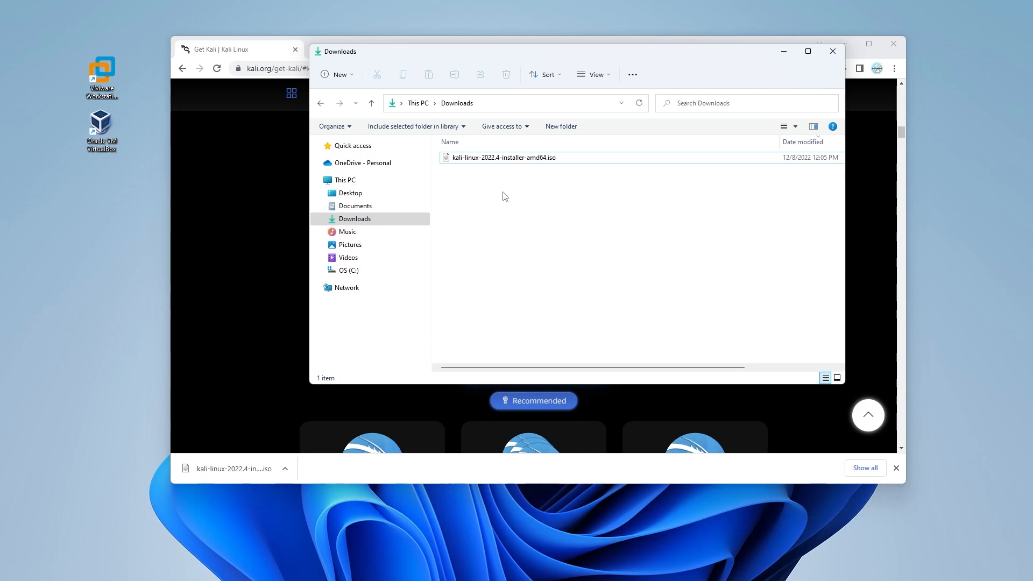
pyautogui.moveTo(789, 97)
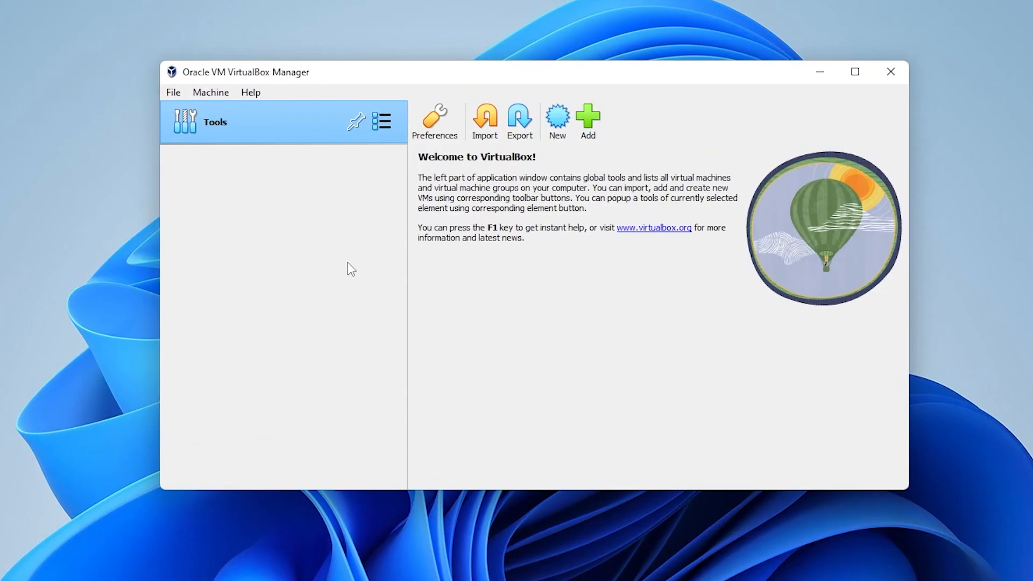
# - Create a VM named KaliLinux2022.4 with the Kali 2022.4 ISO from Downloads attached
pyautogui.click(557, 118)
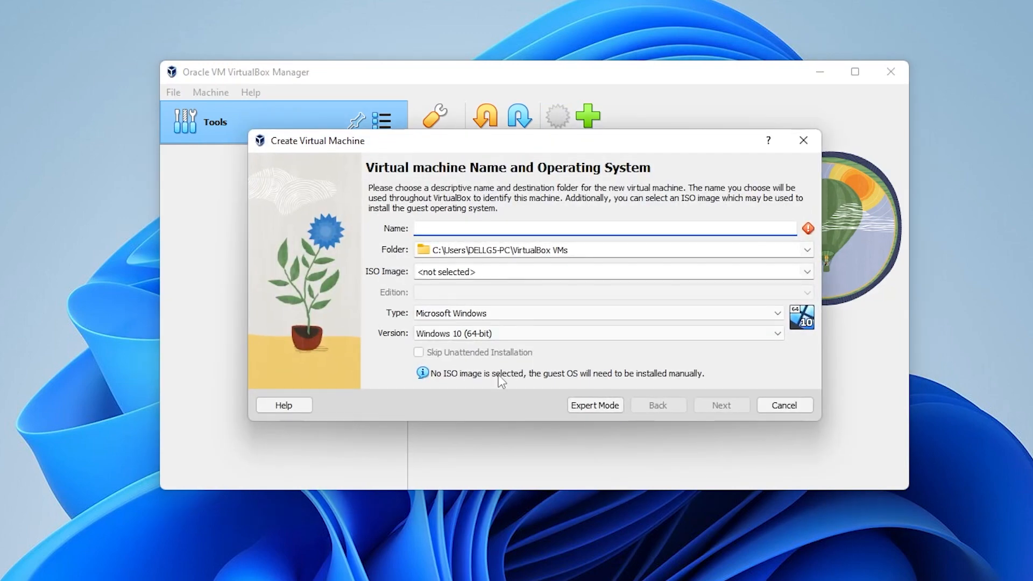
pyautogui.write('KaliLinux2')
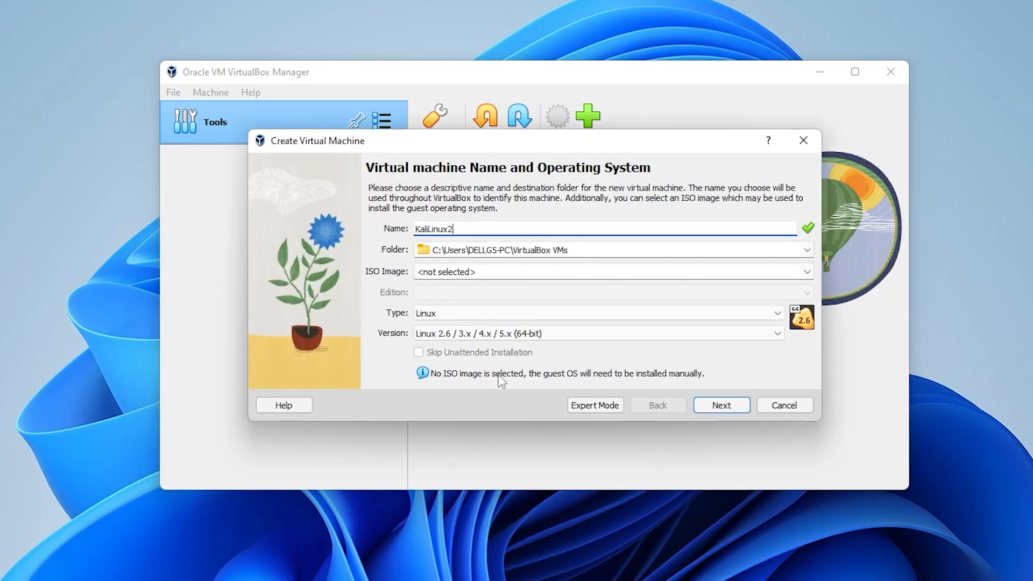
pyautogui.write('022.4')
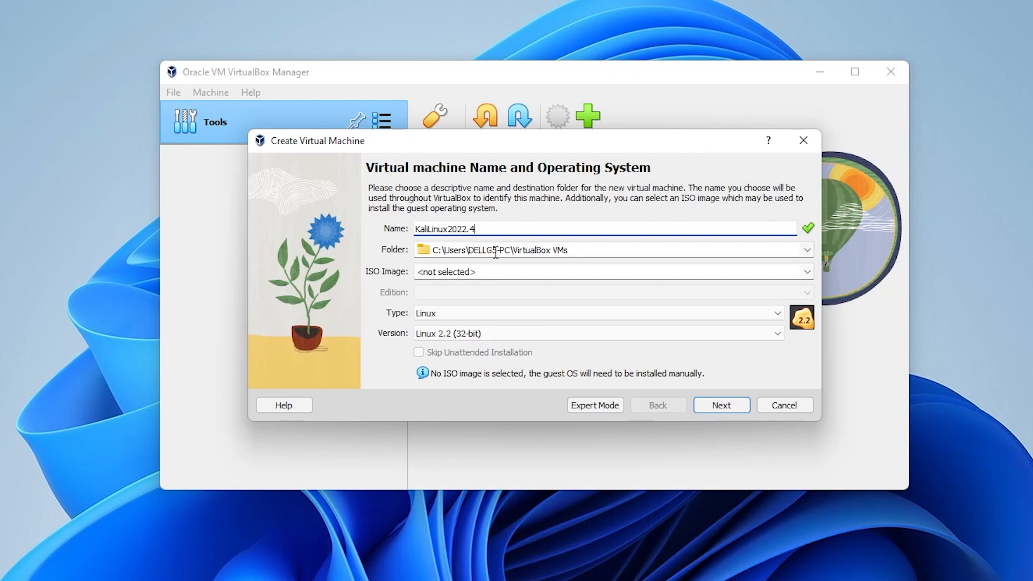
pyautogui.moveTo(598, 249)
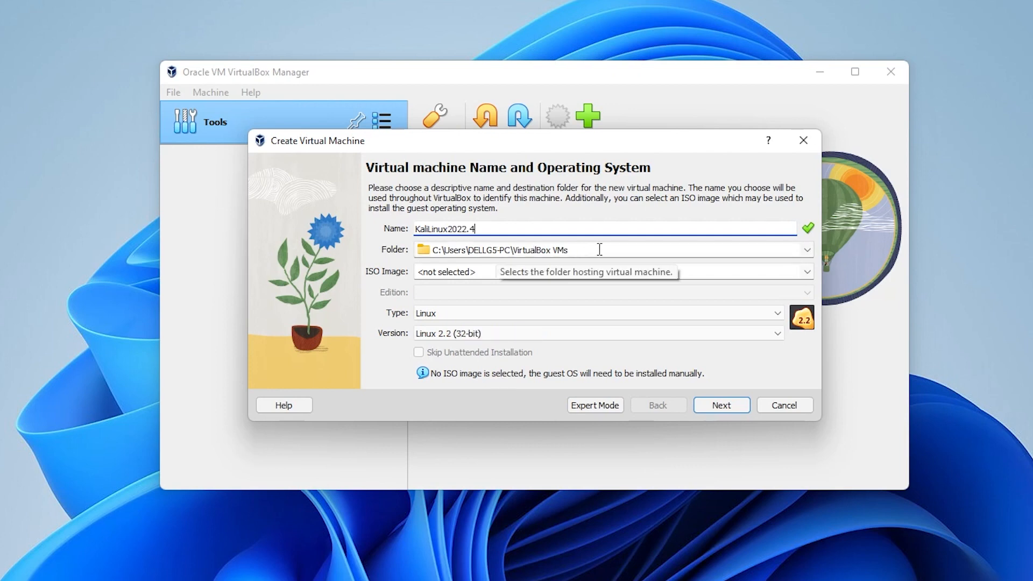
pyautogui.moveTo(685, 293)
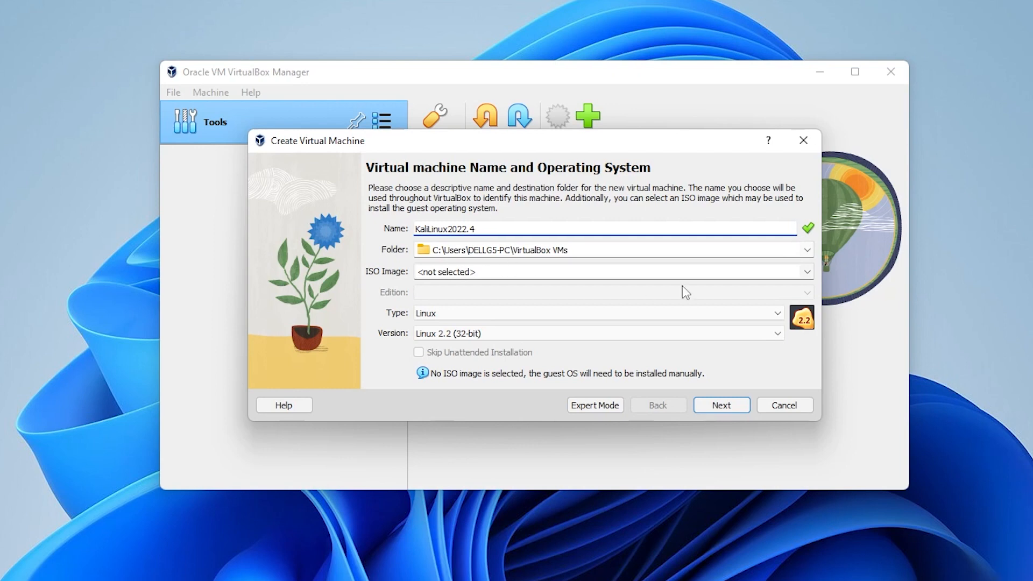
pyautogui.click(806, 271)
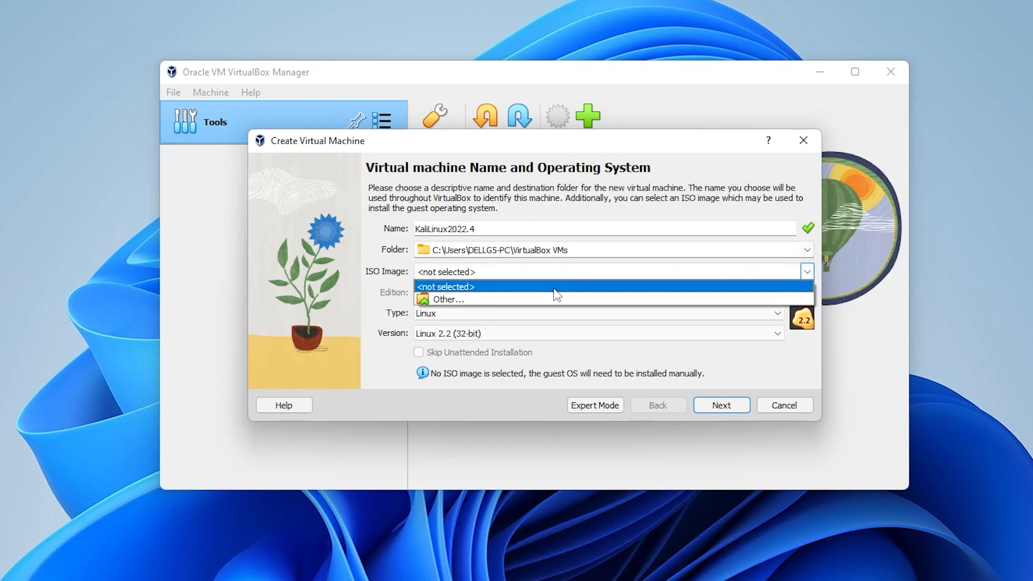
pyautogui.click(446, 299)
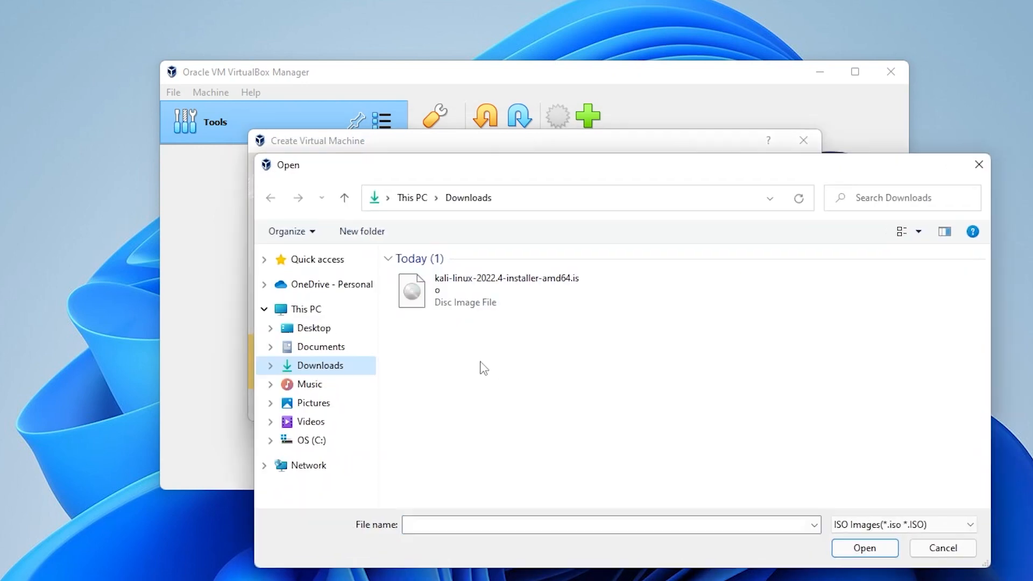
pyautogui.moveTo(569, 350)
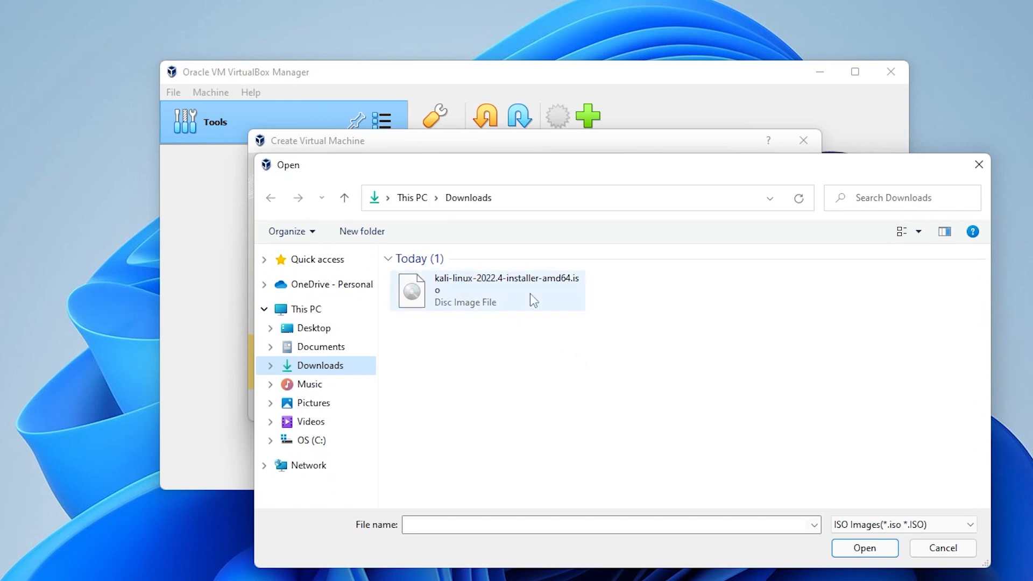
pyautogui.moveTo(450, 290)
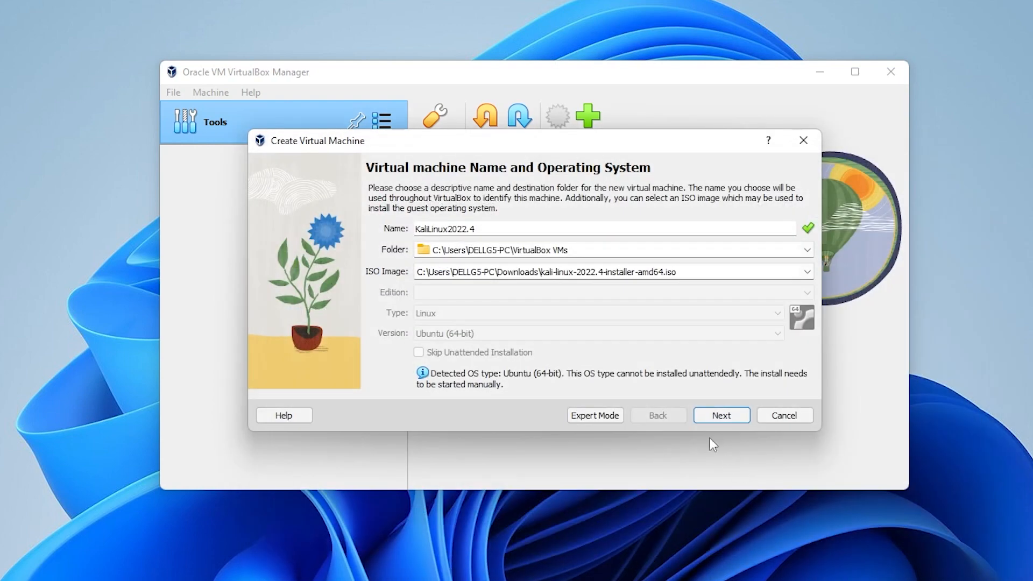
pyautogui.click(720, 415)
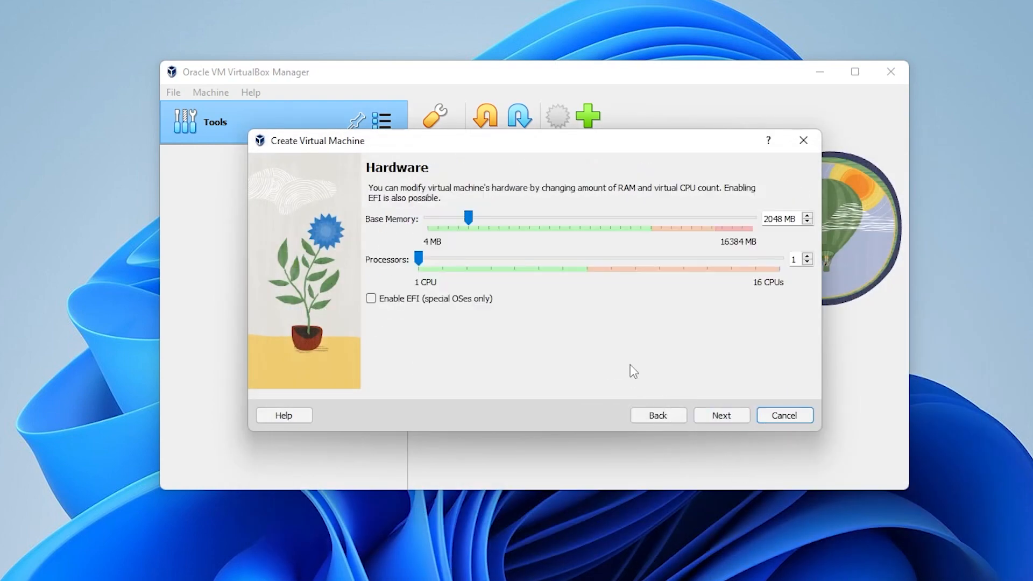
pyautogui.moveTo(528, 237)
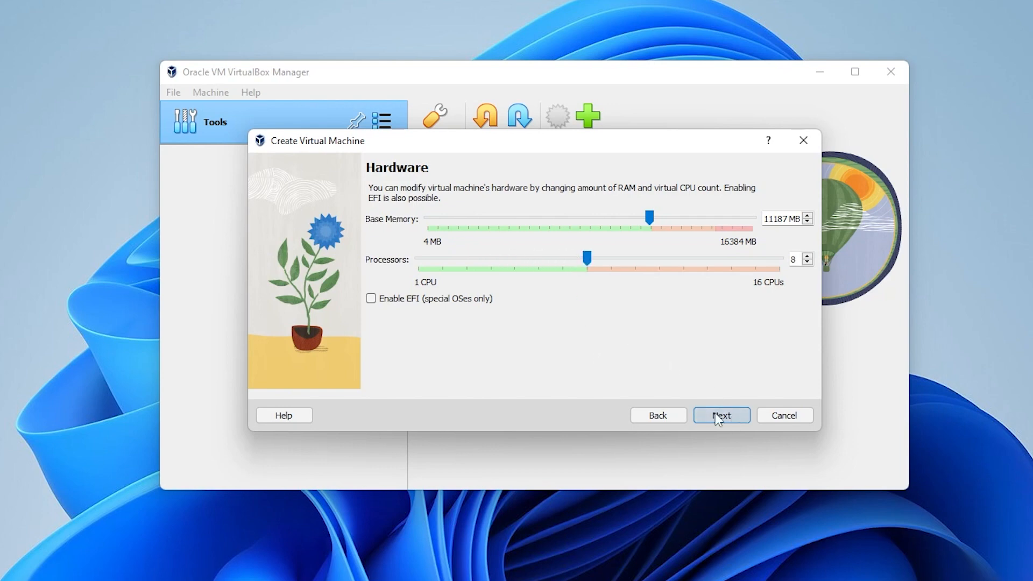
# - Accept 11187 MB memory, 8 CPUs and a 15 GB disk, then finish the wizard
pyautogui.click(721, 415)
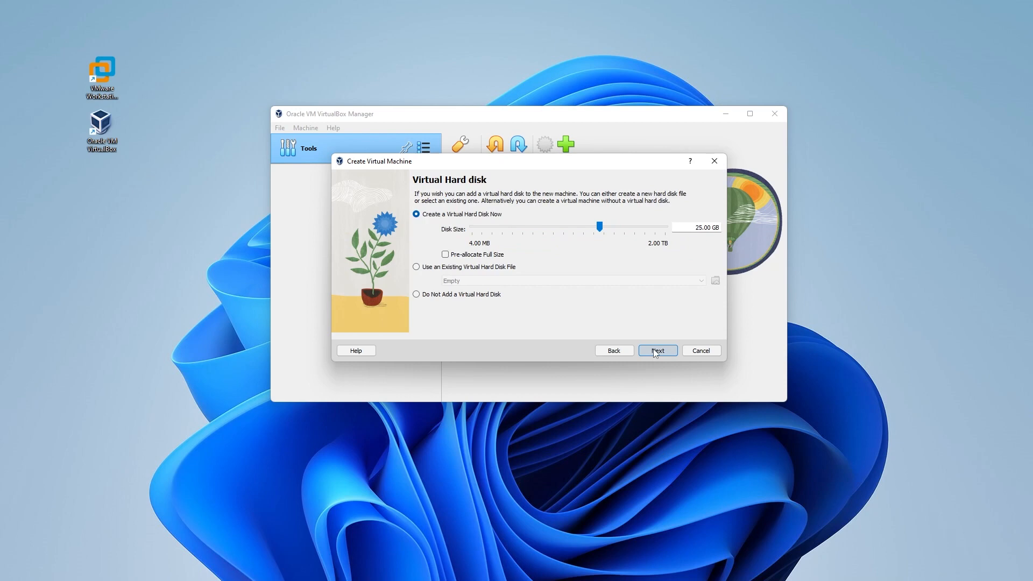
pyautogui.moveTo(666, 240)
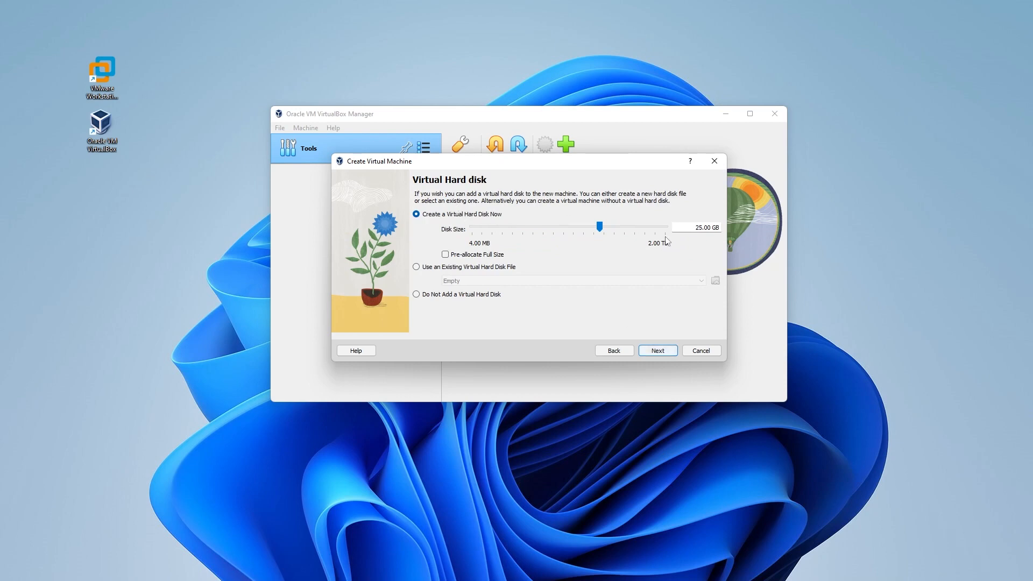
pyautogui.click(657, 350)
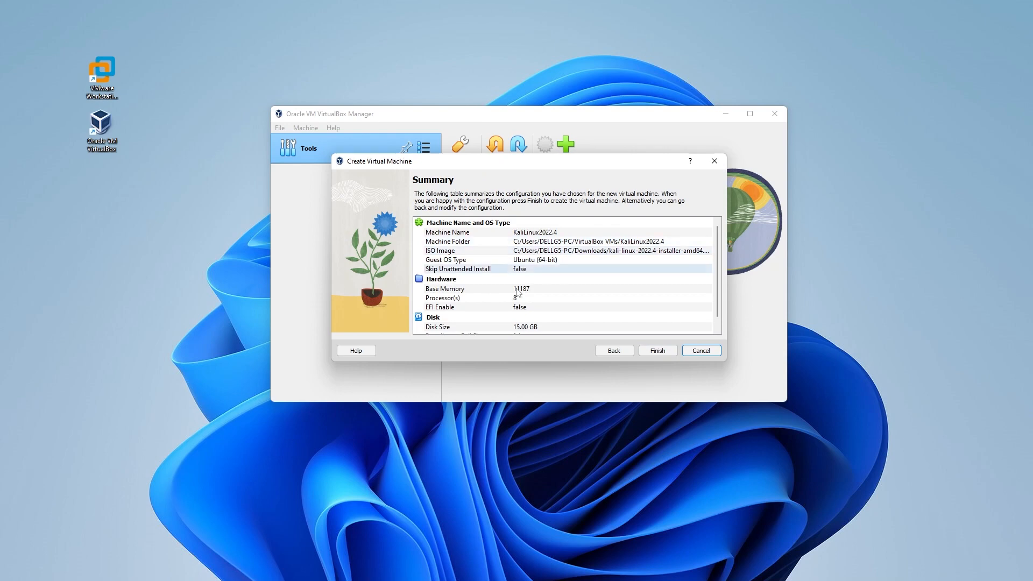
pyautogui.scroll(-3)
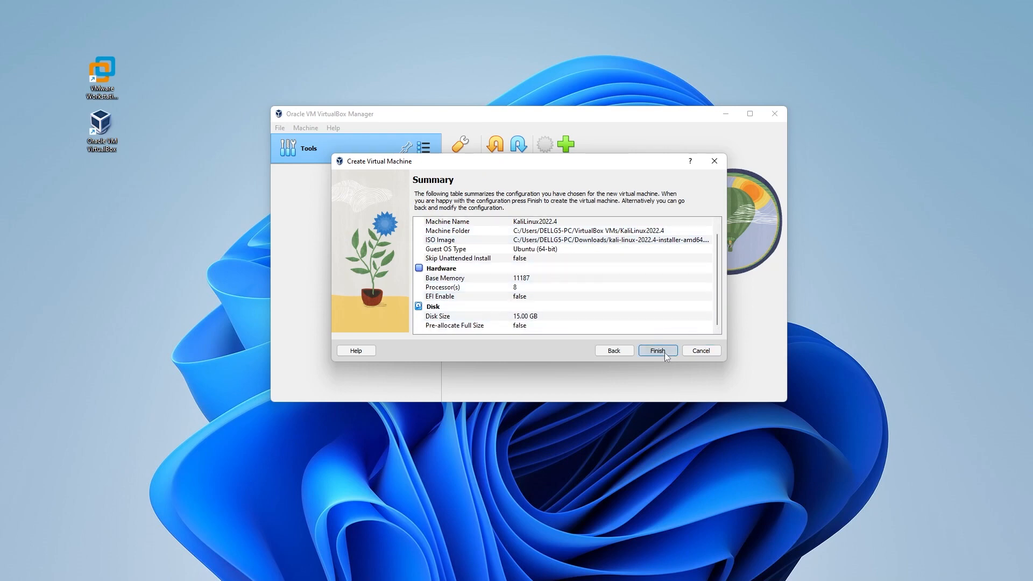
pyautogui.click(657, 350)
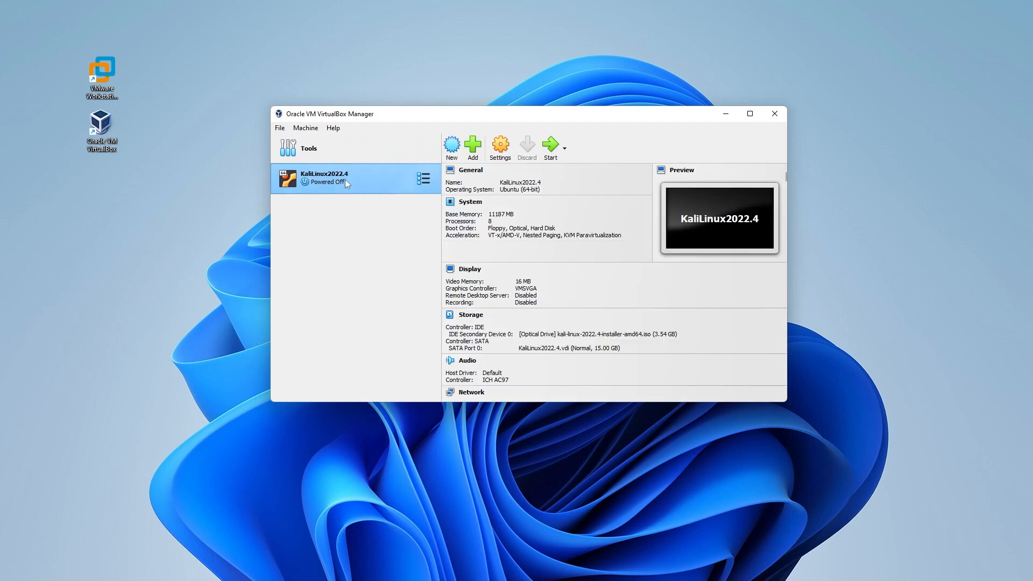
pyautogui.moveTo(361, 185)
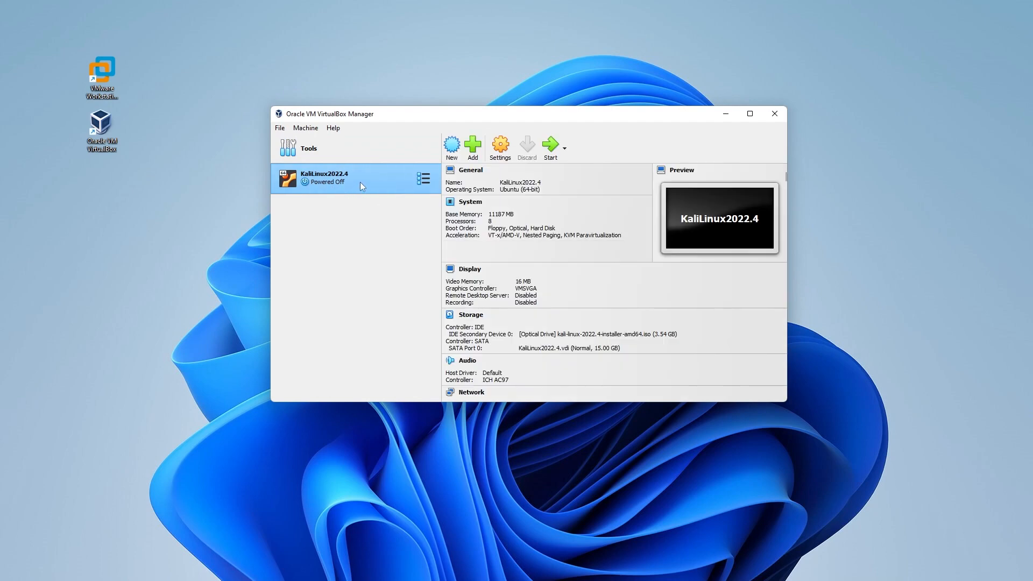
pyautogui.moveTo(397, 189)
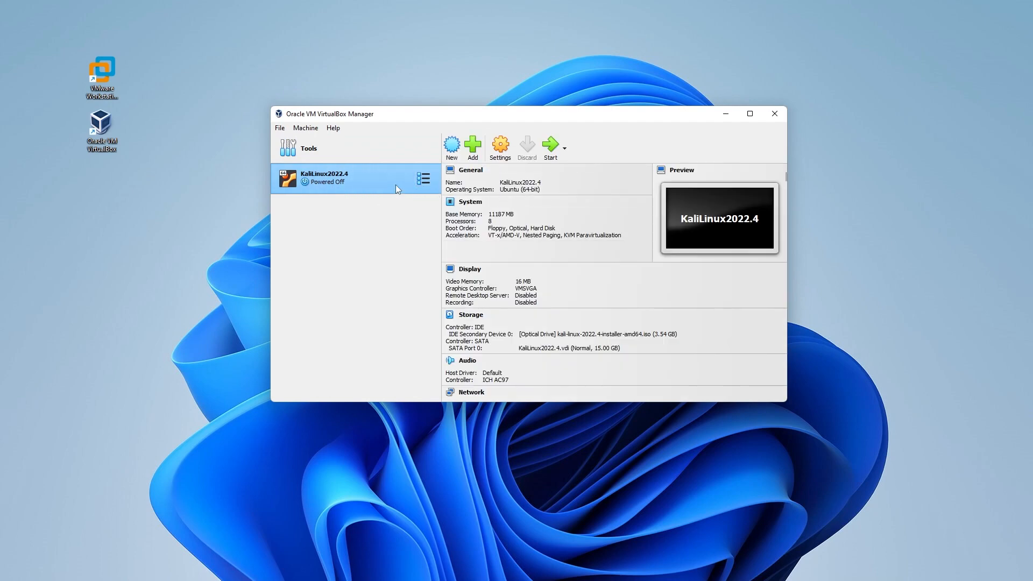
# - Set KaliLinux2022.4's video memory to 128 MB, review USB settings, and save
pyautogui.click(499, 143)
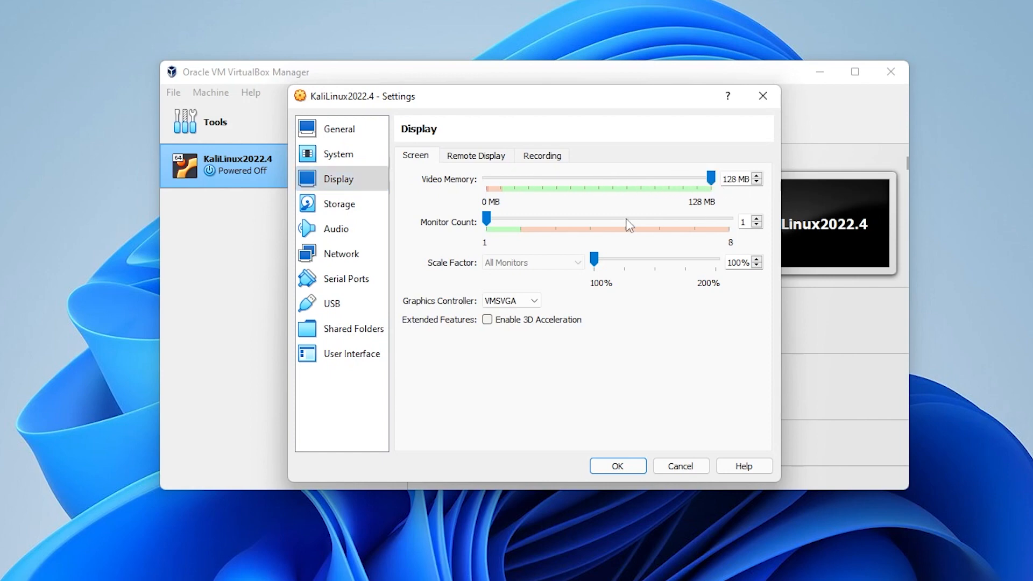
pyautogui.moveTo(355, 314)
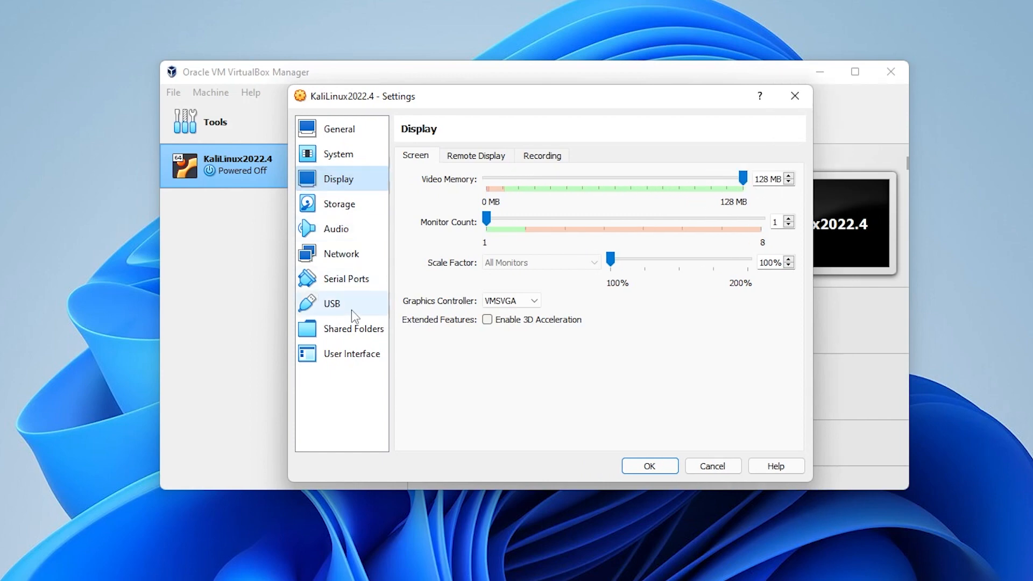
pyautogui.click(332, 303)
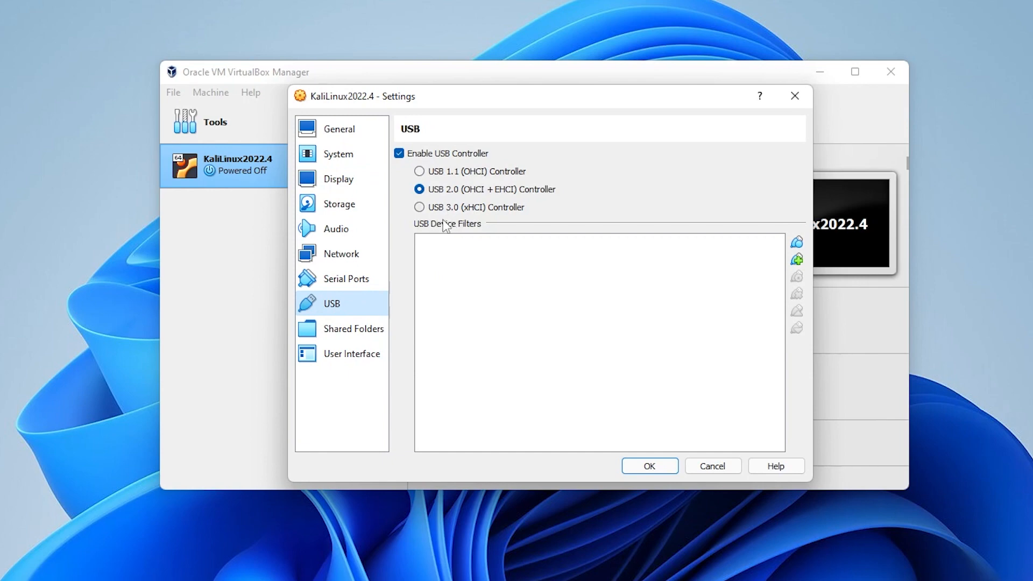
pyautogui.moveTo(403, 338)
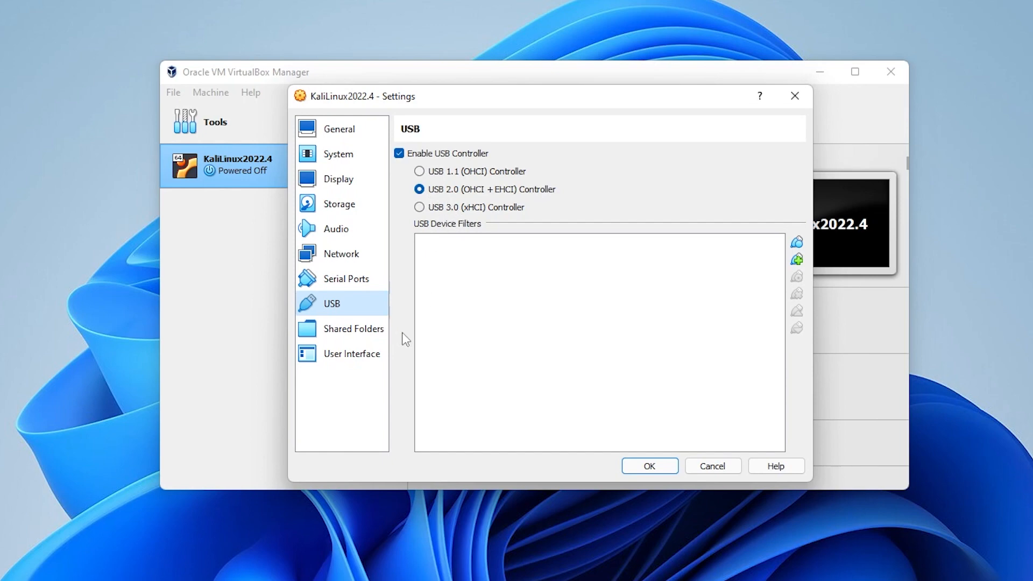
pyautogui.click(648, 466)
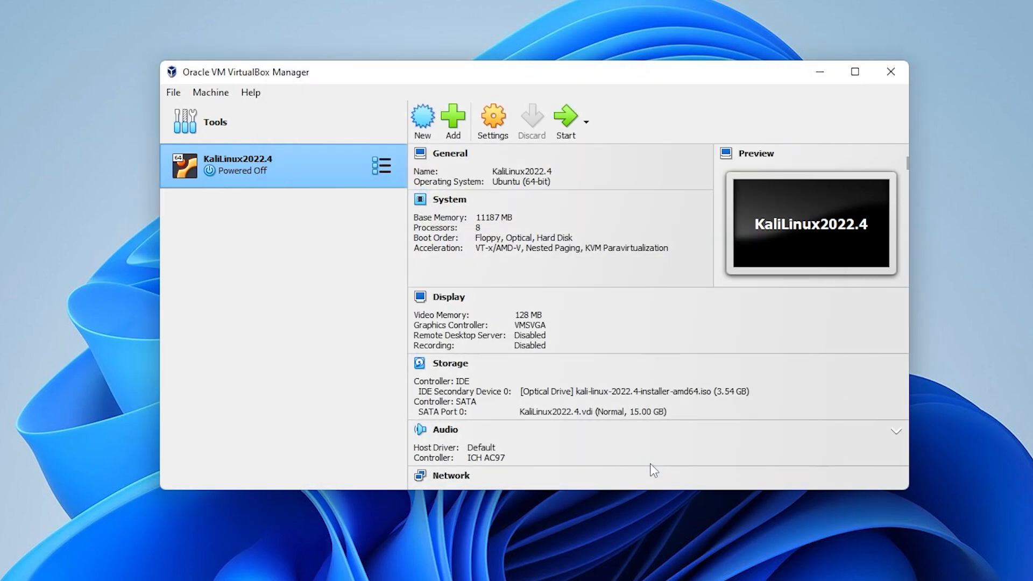
pyautogui.moveTo(294, 220)
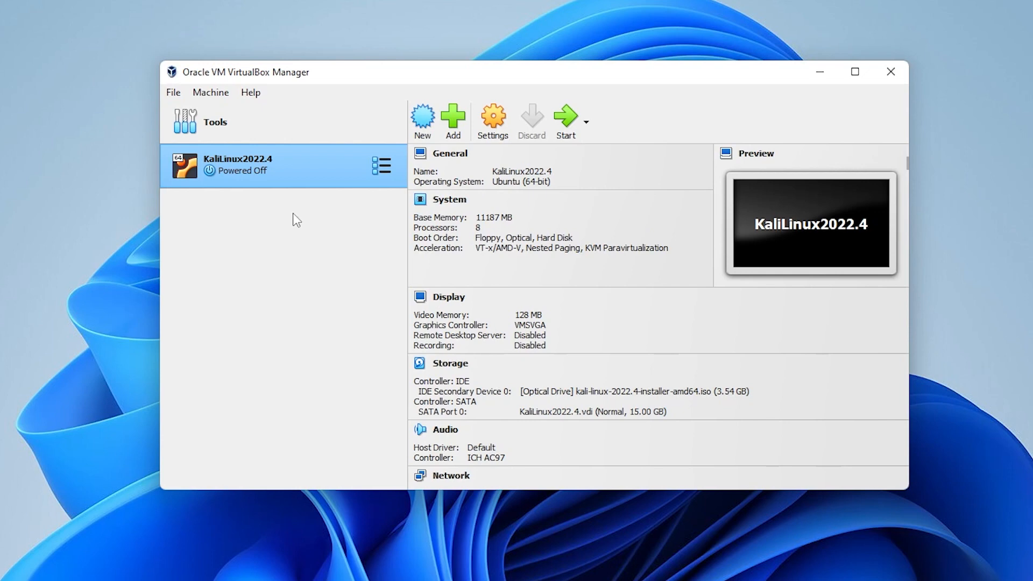
pyautogui.moveTo(285, 183)
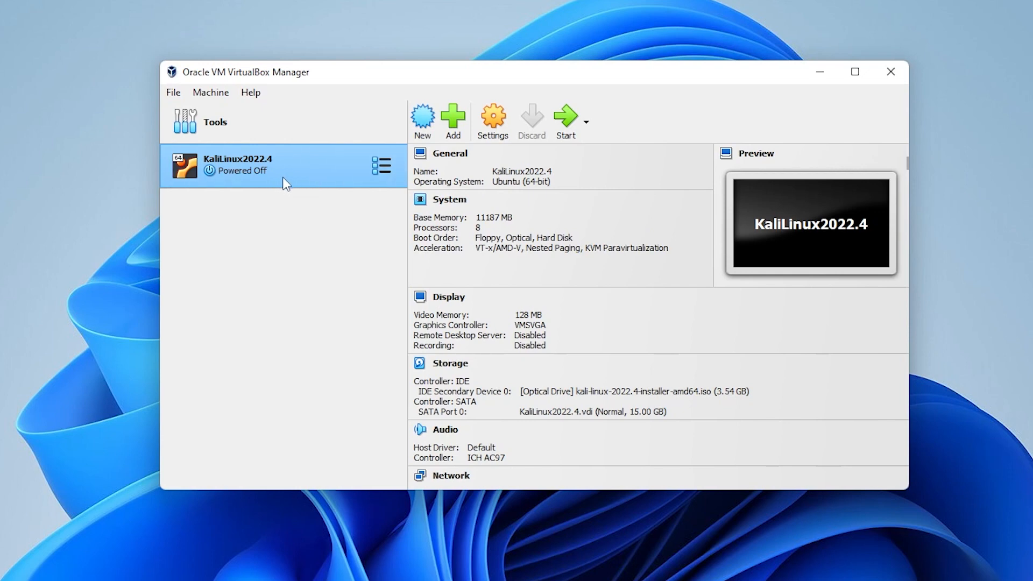
pyautogui.moveTo(564, 118)
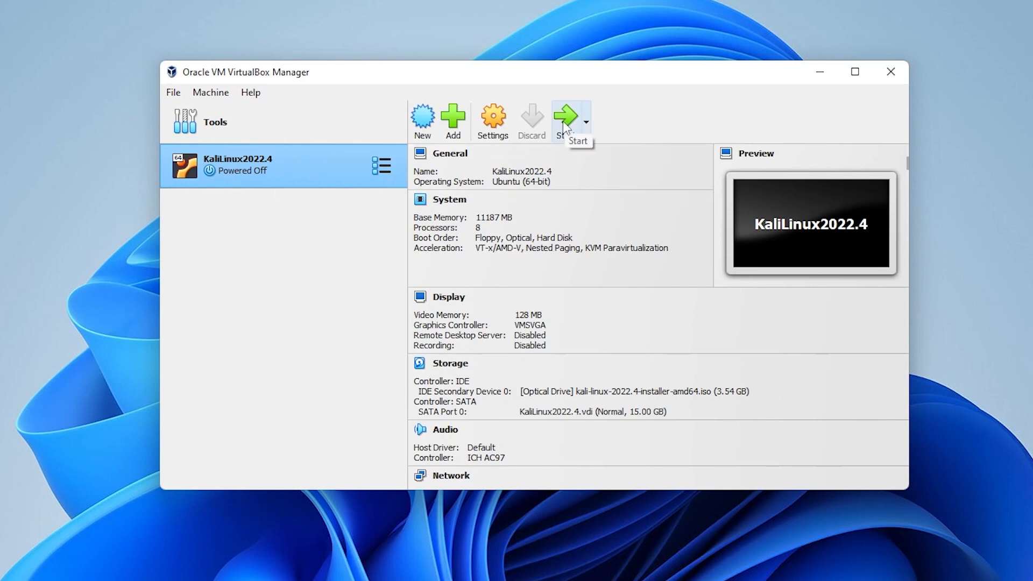
# - Start KaliLinux2022.4 and choose Graphical install from the Kali boot menu
pyautogui.click(565, 118)
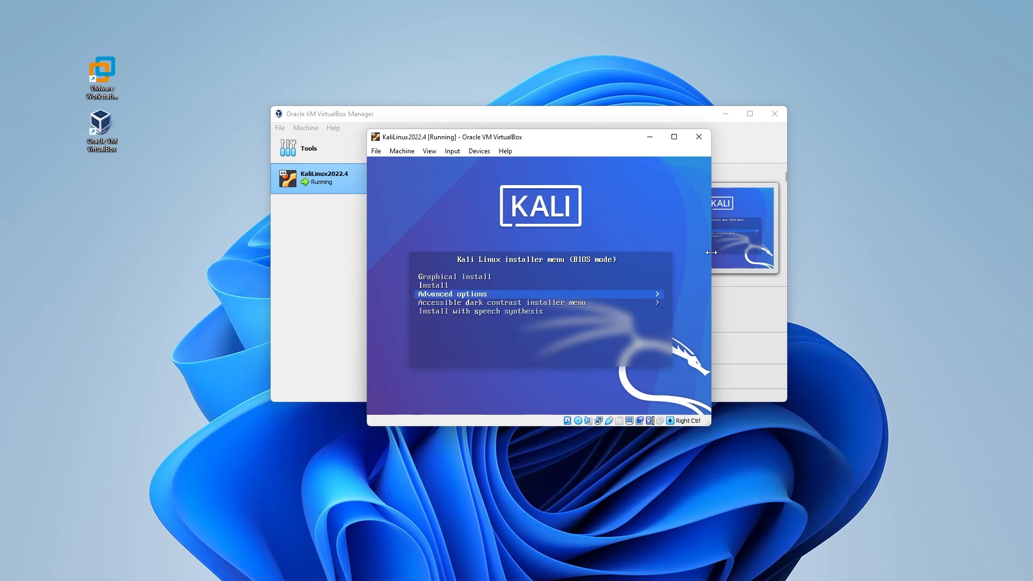
pyautogui.press('up')
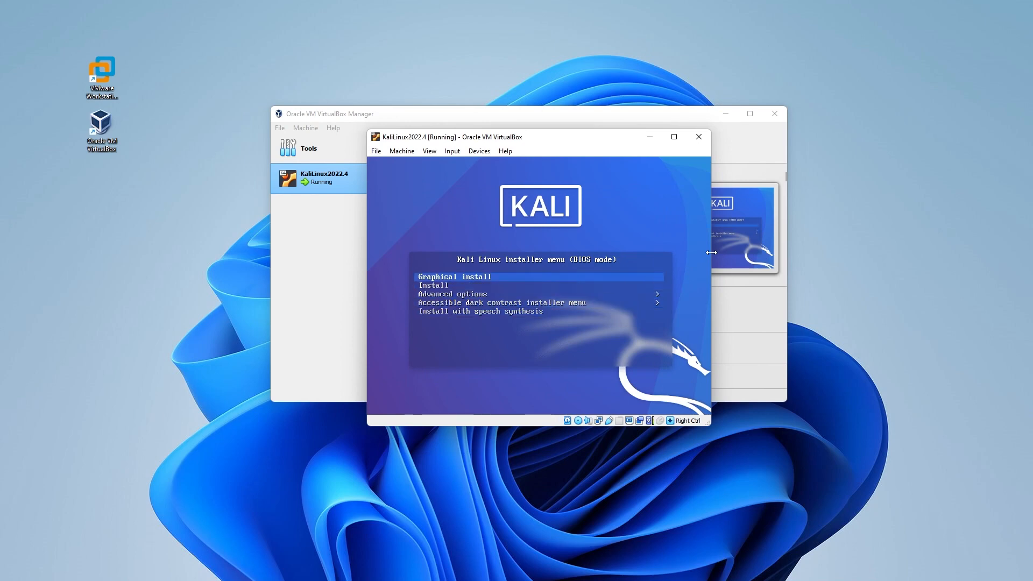
pyautogui.click(453, 276)
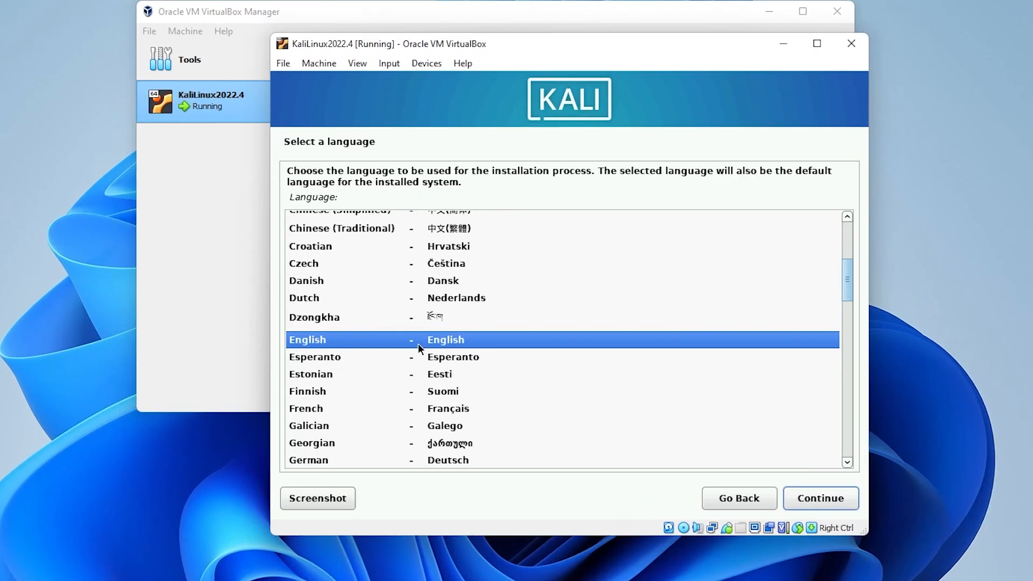
pyautogui.moveTo(713, 438)
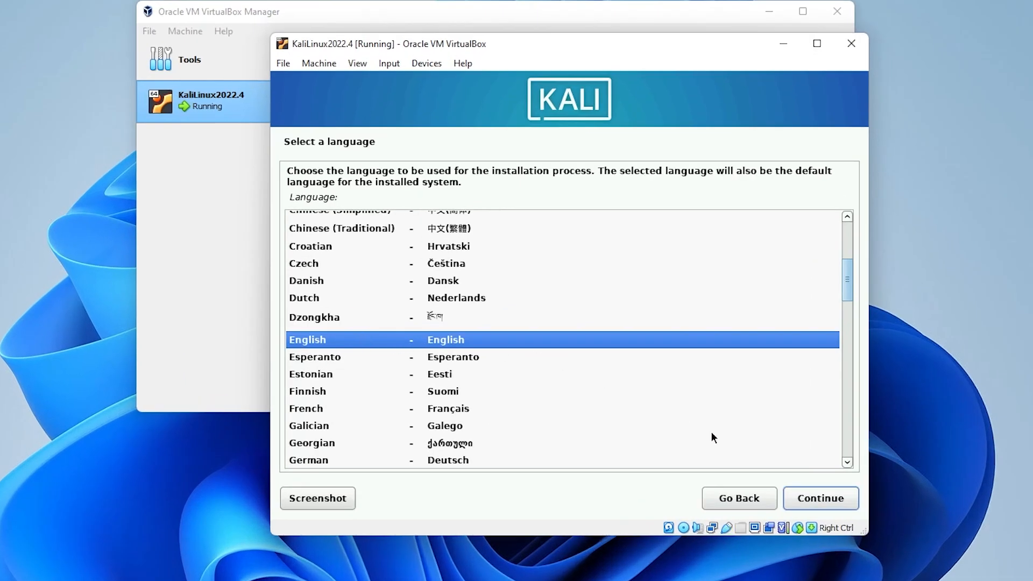
pyautogui.moveTo(820, 498)
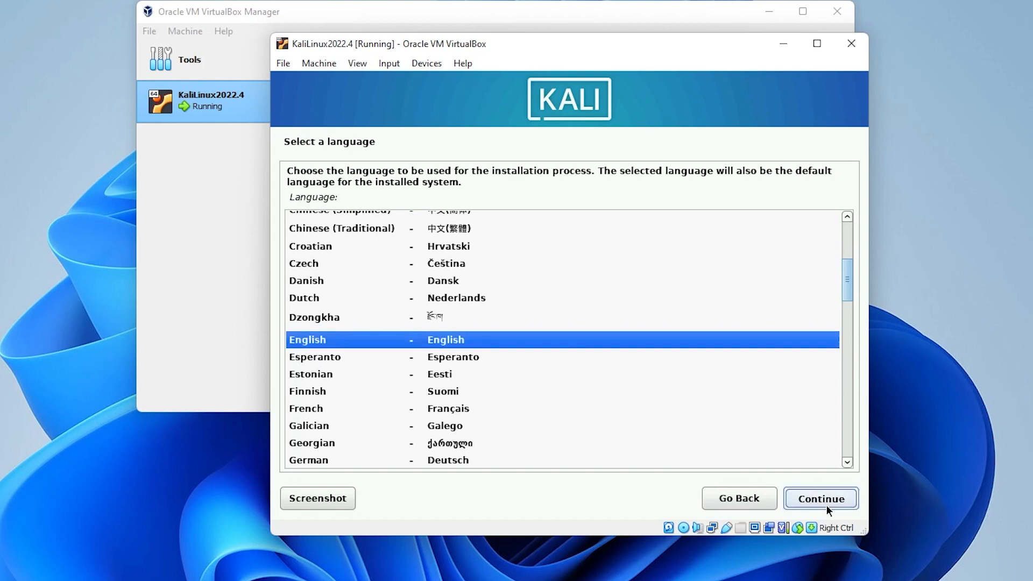
# - Accept English, United States, American English keymap, hostname kali and a blank domain
pyautogui.click(820, 498)
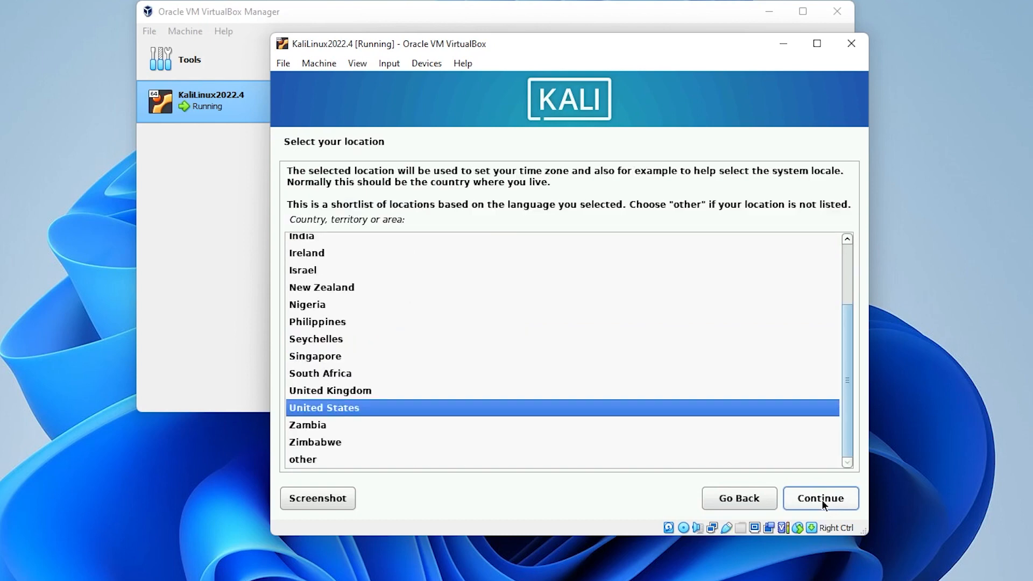
pyautogui.click(819, 498)
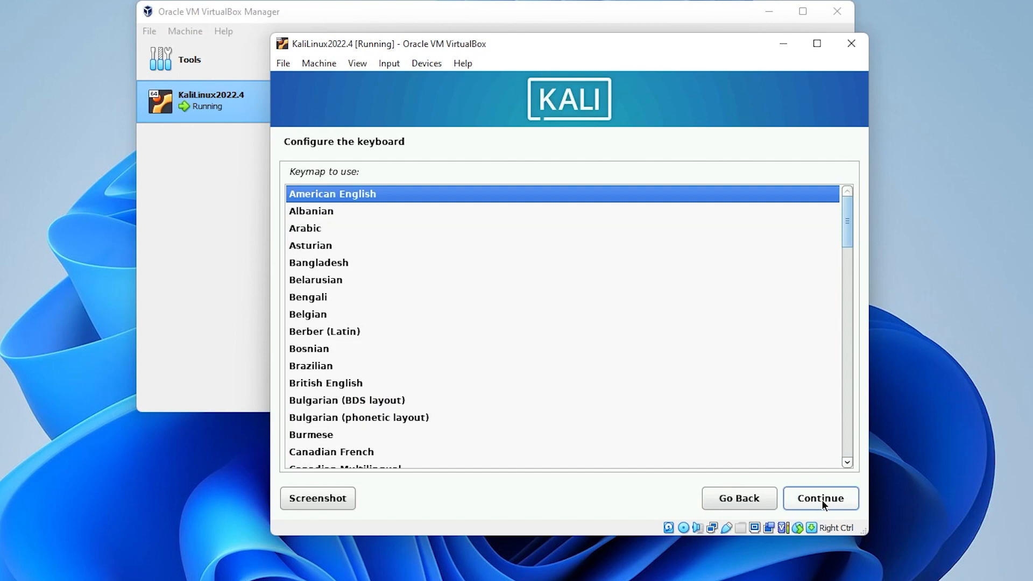
pyautogui.click(820, 498)
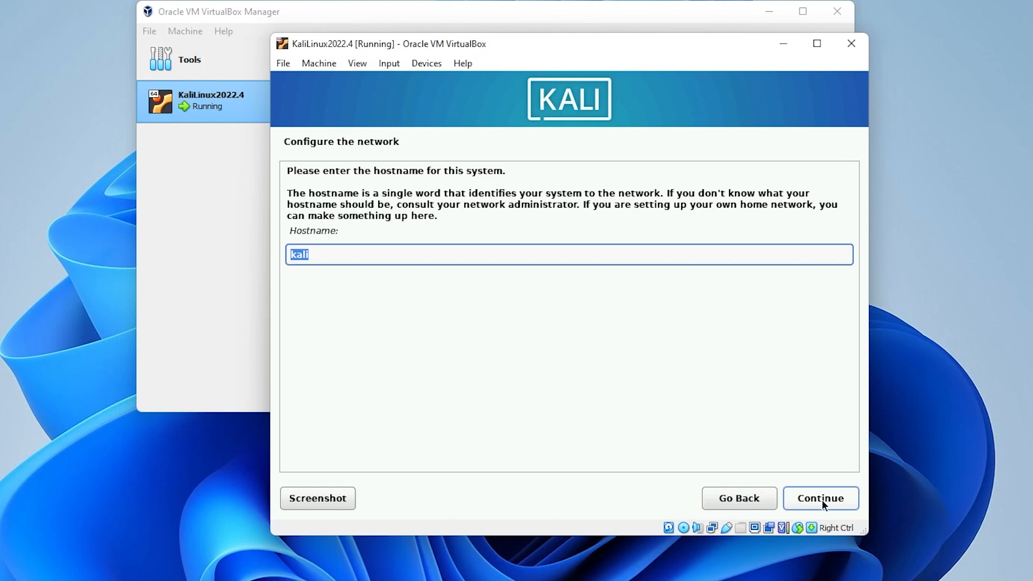
pyautogui.click(819, 498)
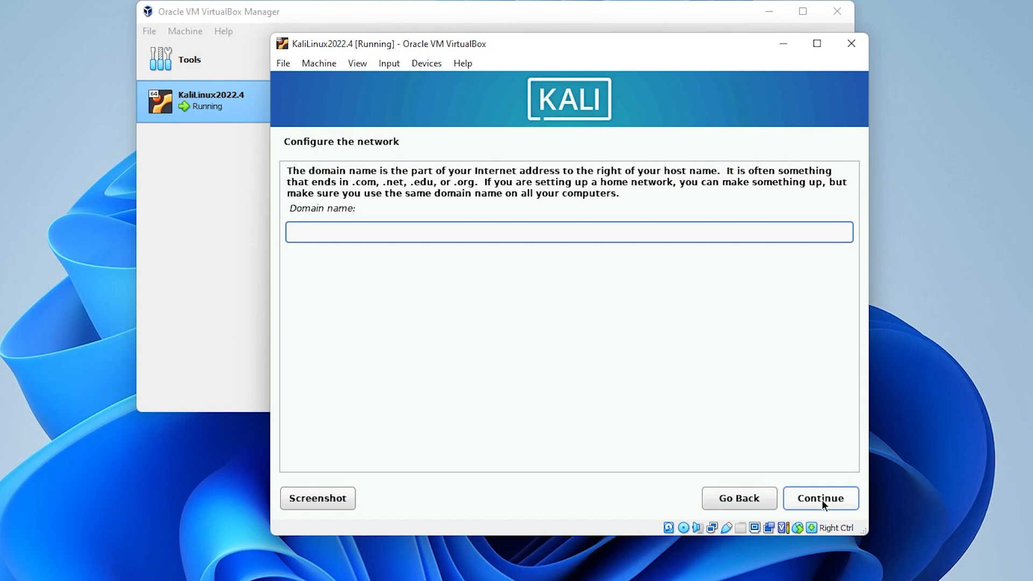
pyautogui.click(820, 498)
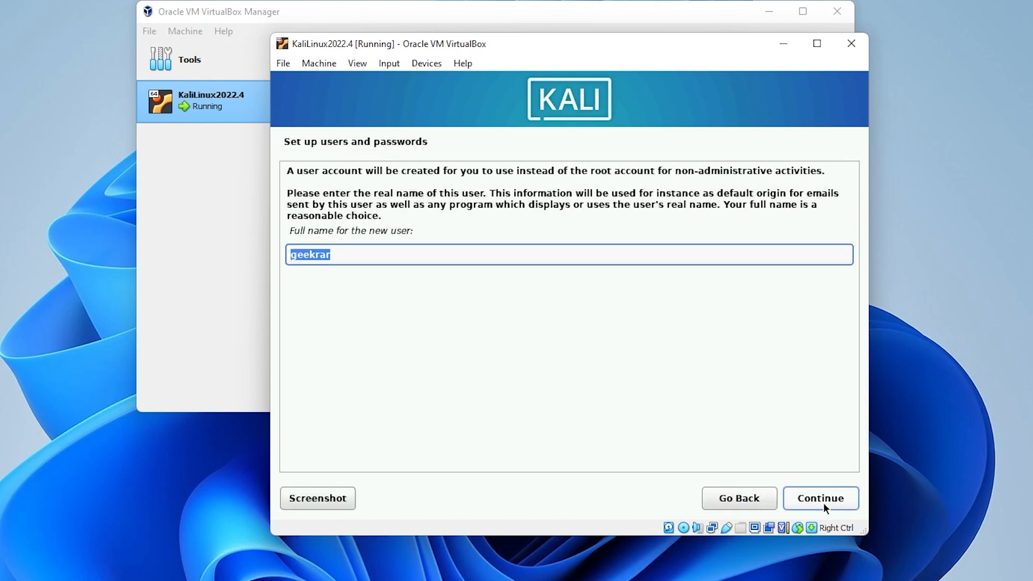
# - Accept the user's full name, enter the password twice, and keep the Eastern time zone
pyautogui.click(820, 499)
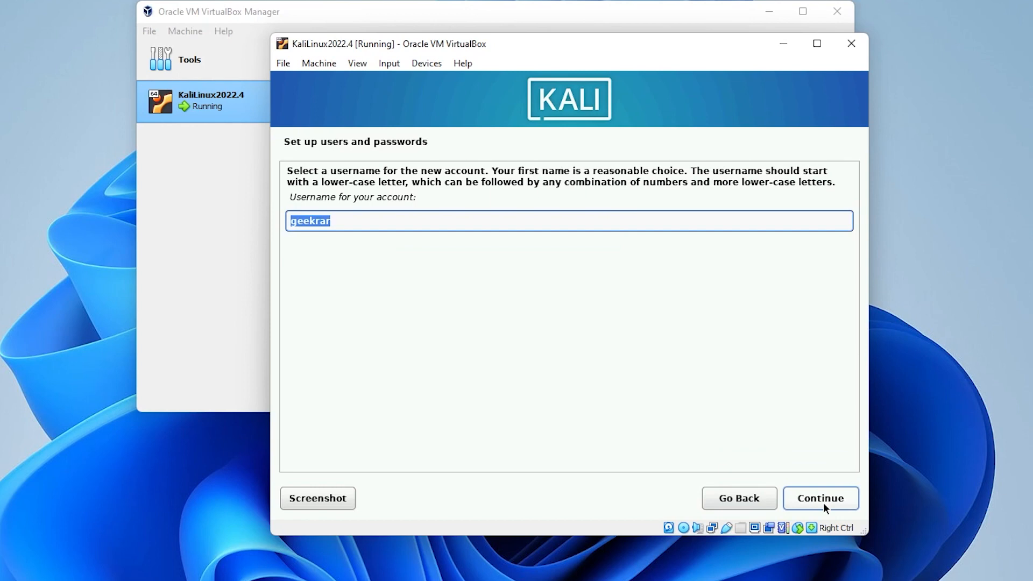
pyautogui.click(819, 499)
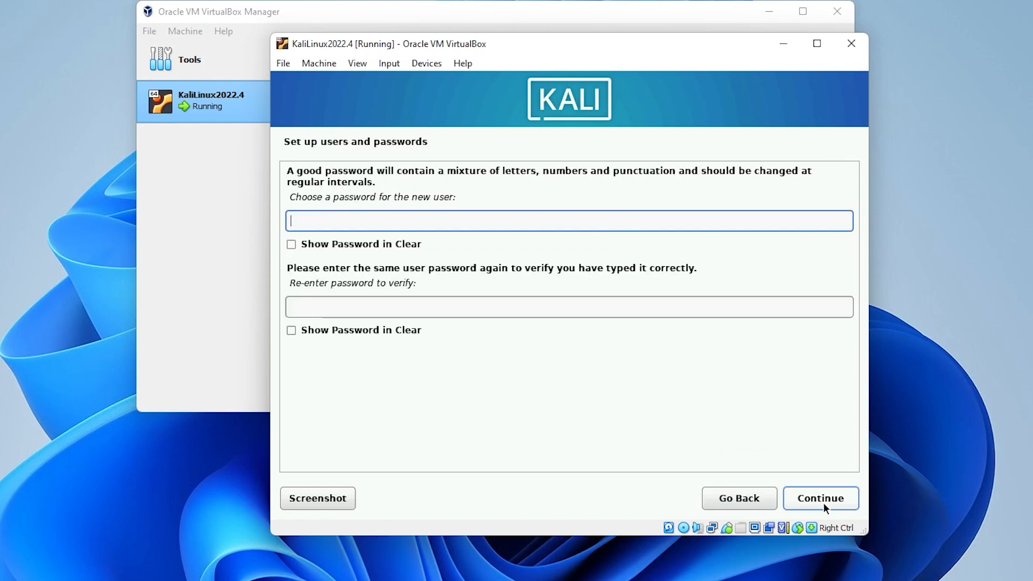
pyautogui.write('•')
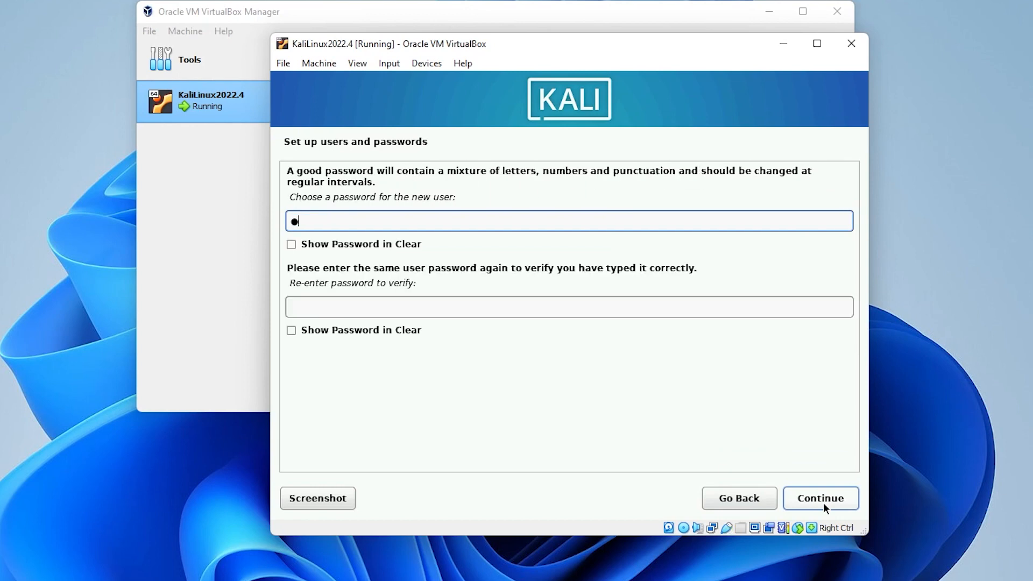
pyautogui.write('password')
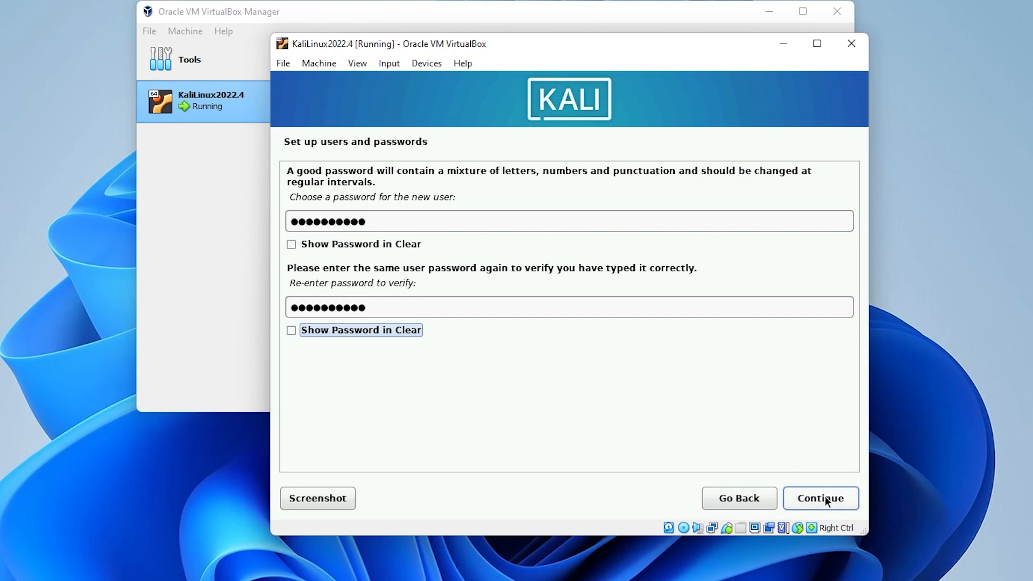
pyautogui.click(820, 498)
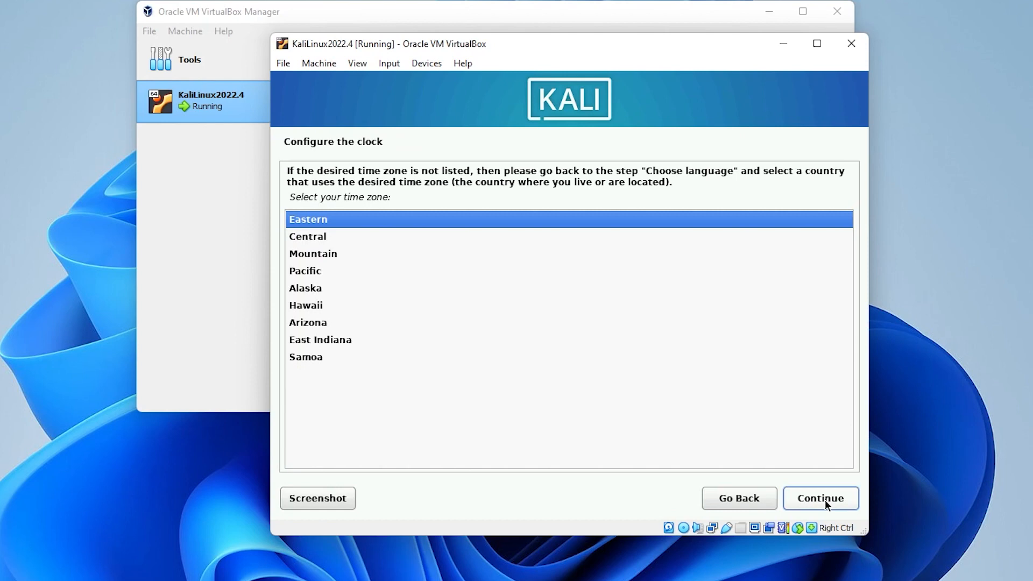
pyautogui.click(820, 498)
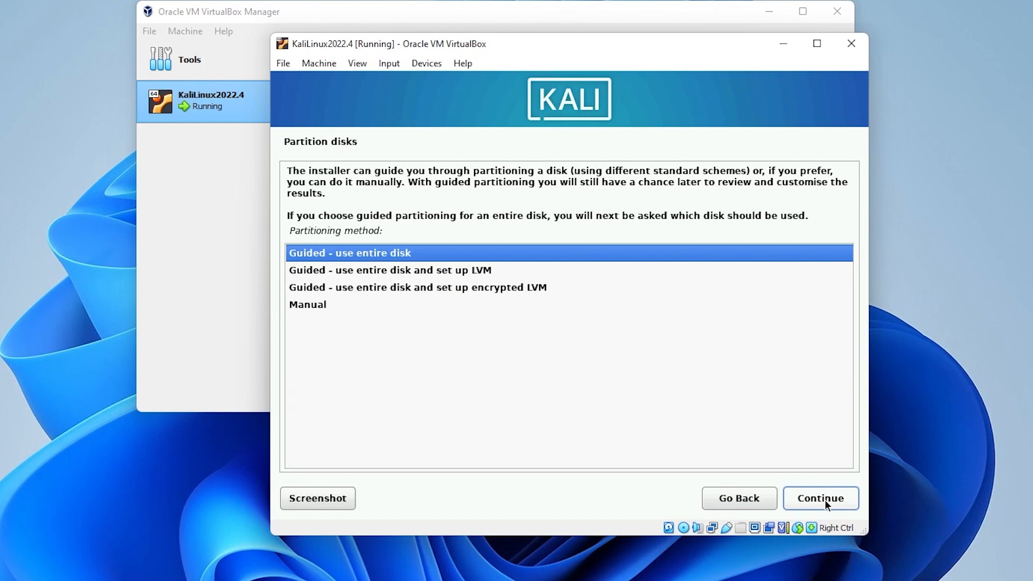
# - Guided-partition the entire 16.1 GB disk with all files in one partition and write changes
pyautogui.click(820, 498)
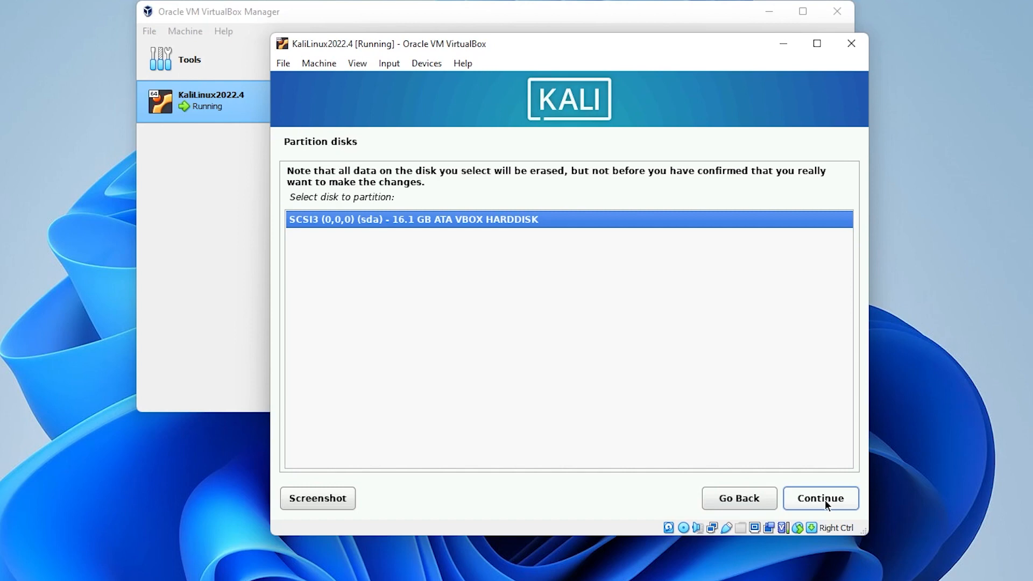
pyautogui.click(820, 497)
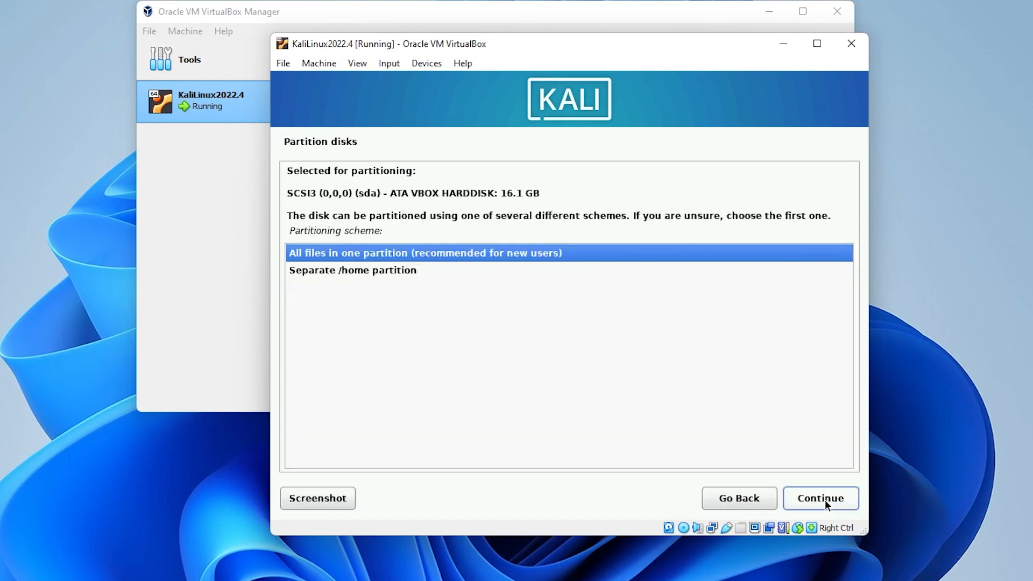
pyautogui.click(820, 499)
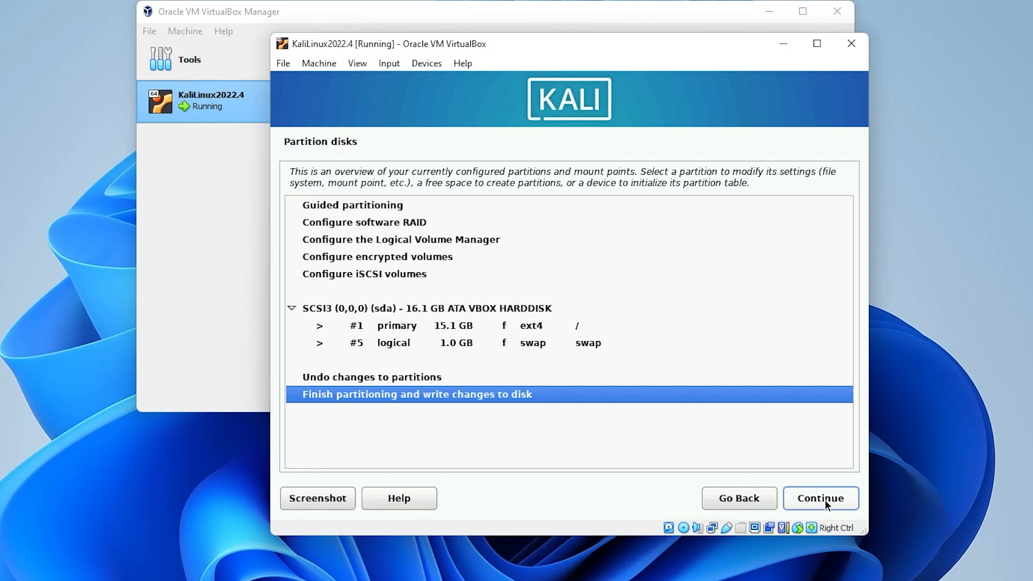
pyautogui.moveTo(494, 402)
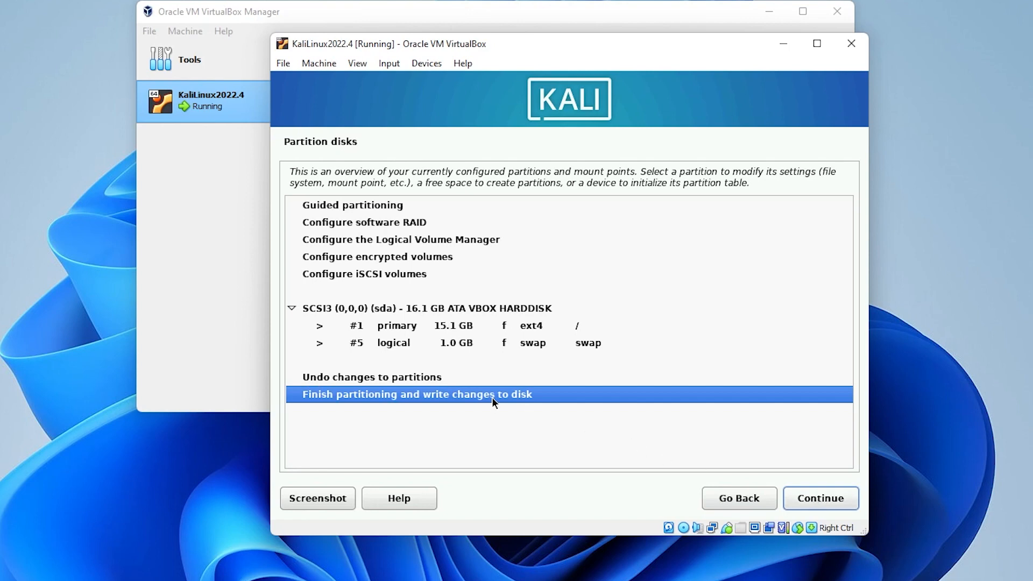
pyautogui.click(820, 497)
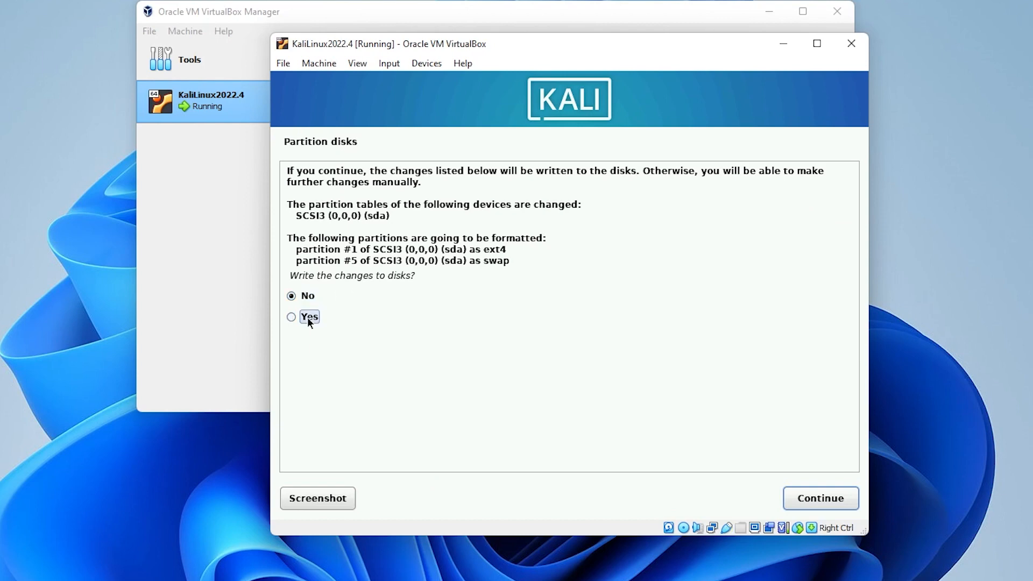
pyautogui.click(820, 499)
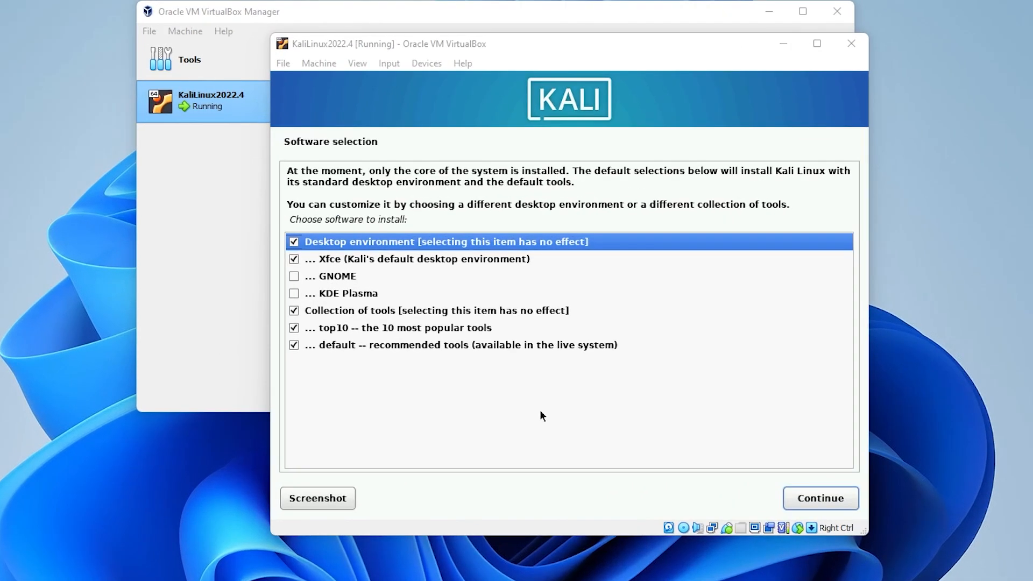
pyautogui.moveTo(822, 428)
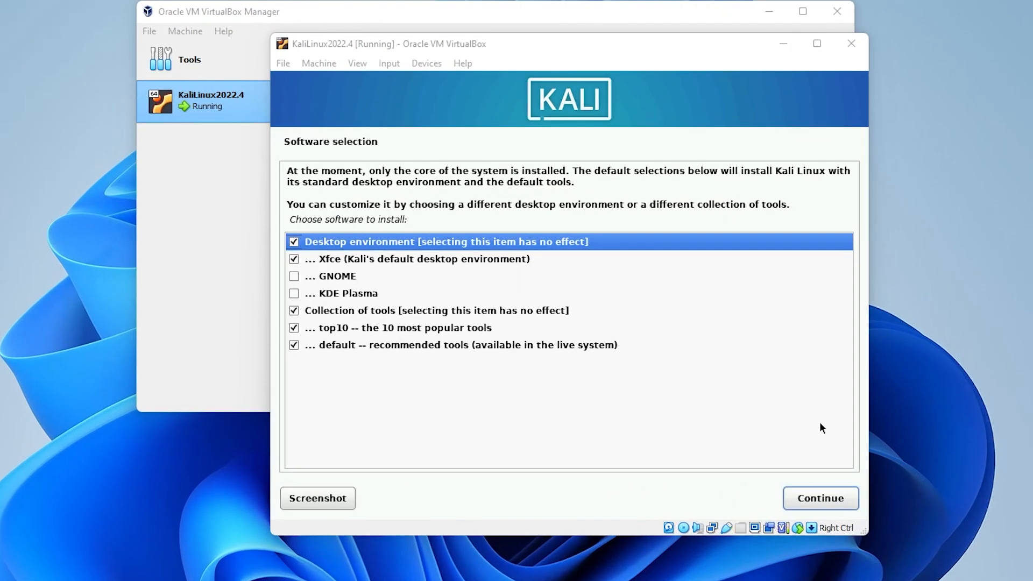
# - Keep the default Xfce software, install GRUB on /dev/sda, and reboot into Kali
pyautogui.click(820, 497)
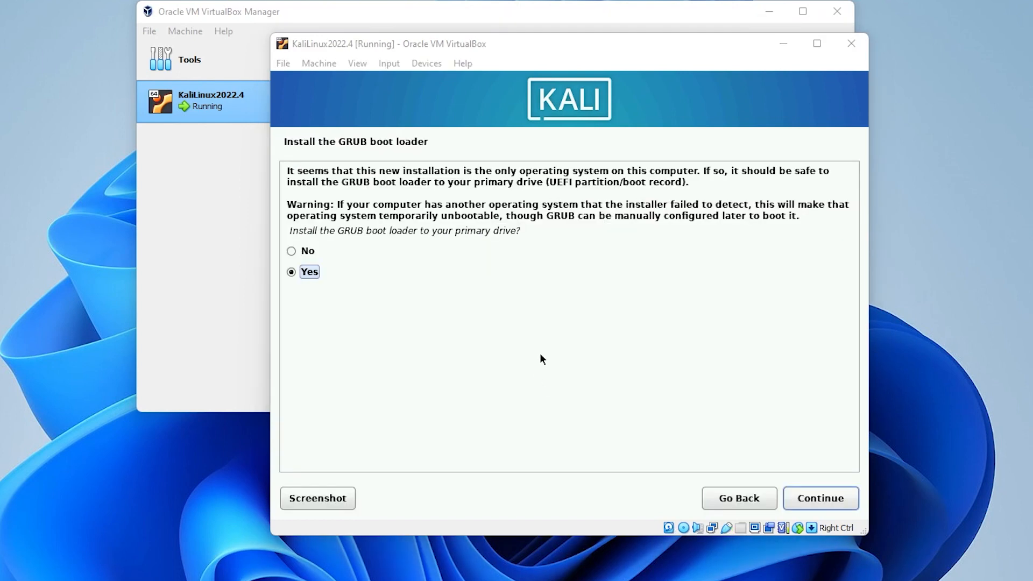
pyautogui.moveTo(775, 435)
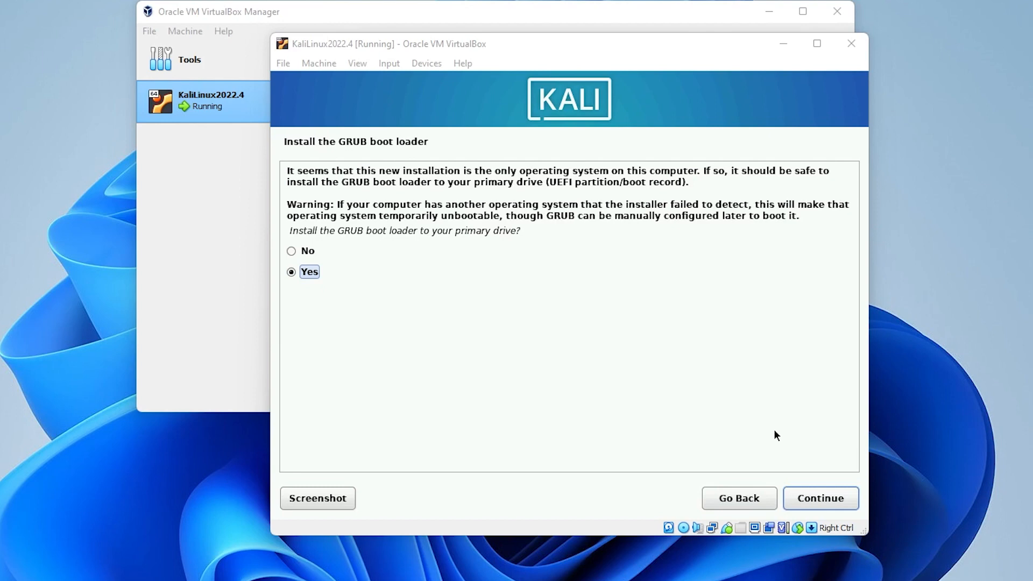
pyautogui.click(820, 498)
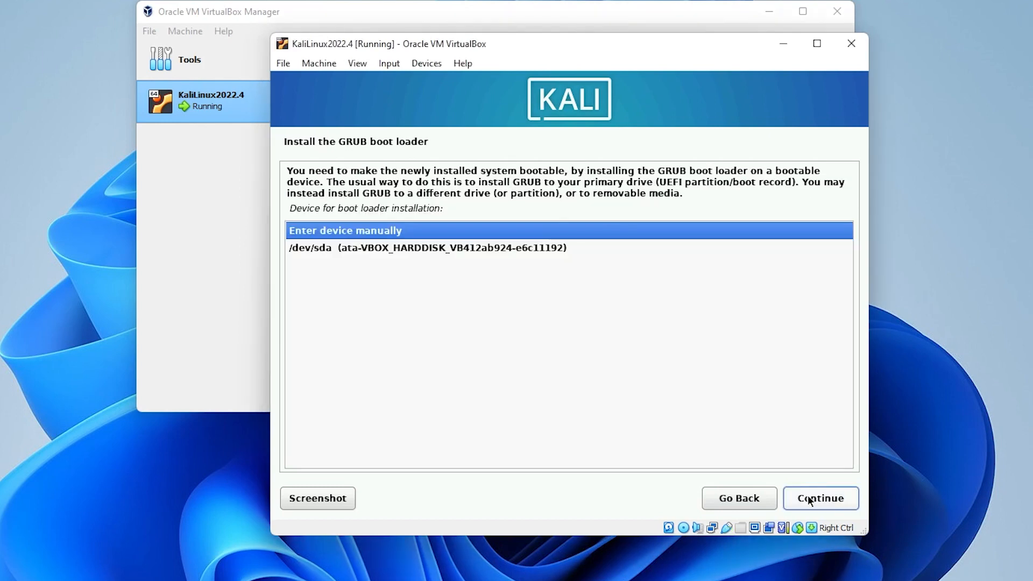
pyautogui.click(427, 248)
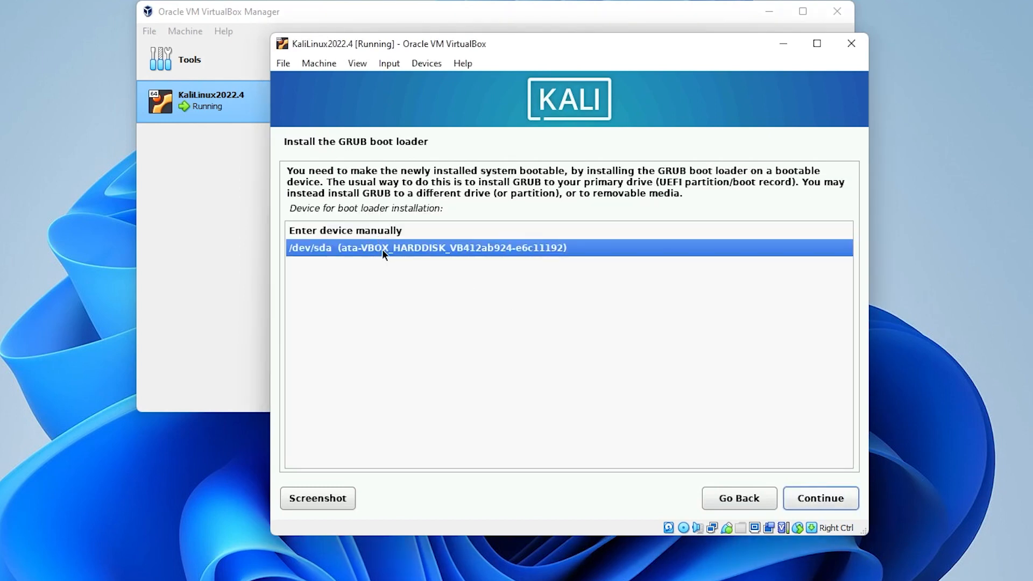
pyautogui.click(820, 499)
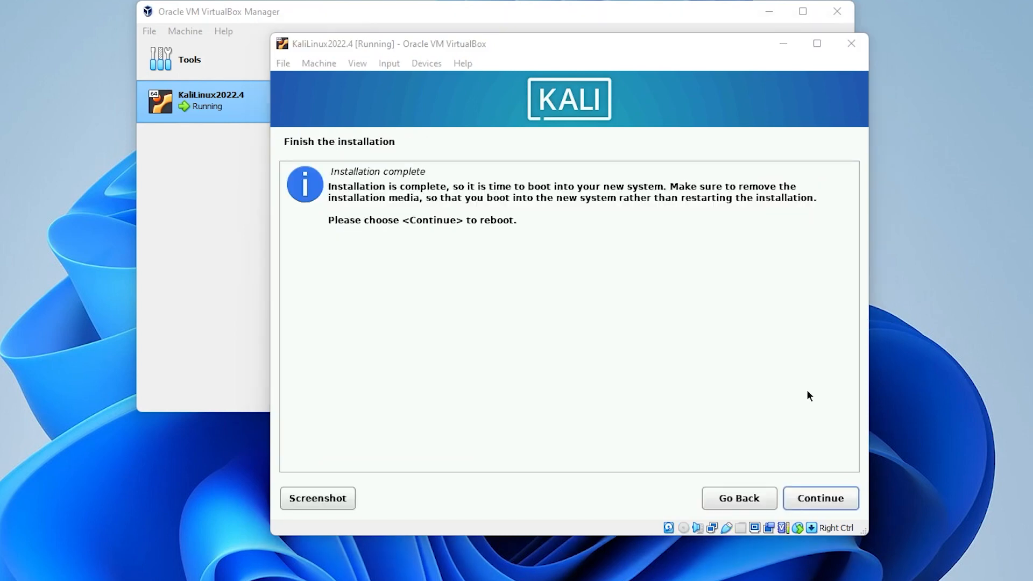
pyautogui.click(820, 498)
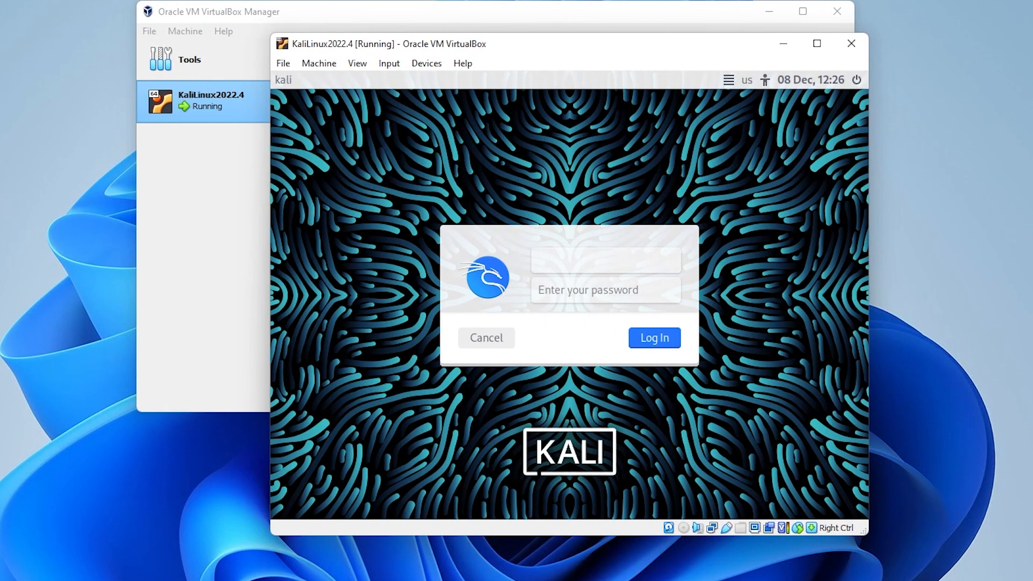
# - Enter the Kali user's login credentials and log in to the Xfce desktop
pyautogui.click(605, 259)
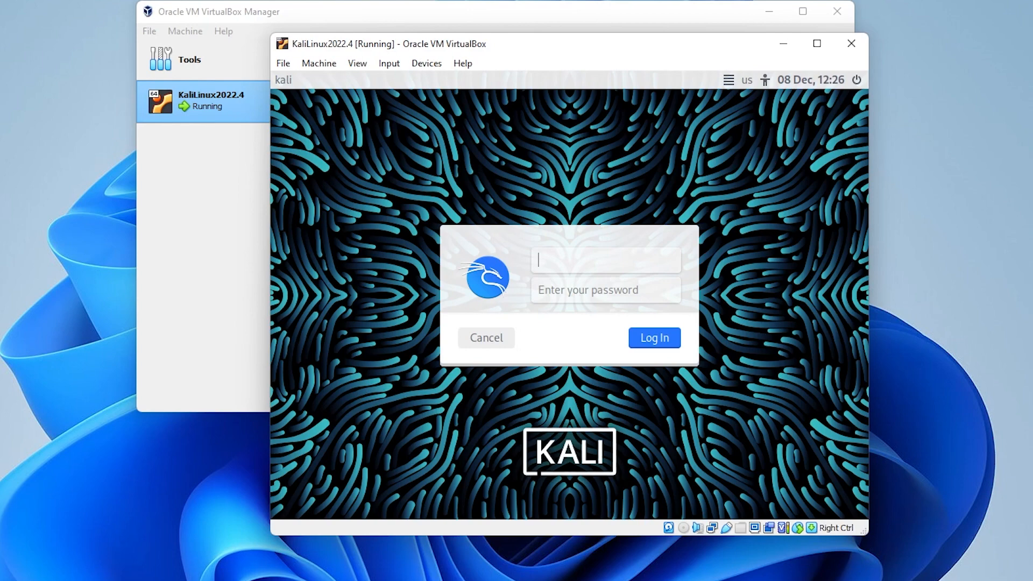
pyautogui.click(653, 337)
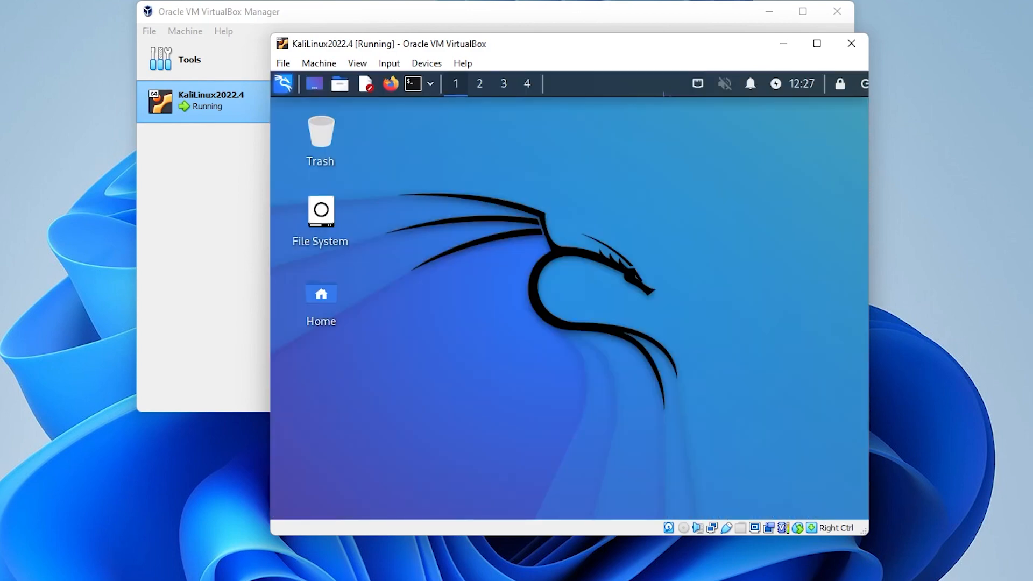
pyautogui.click(358, 63)
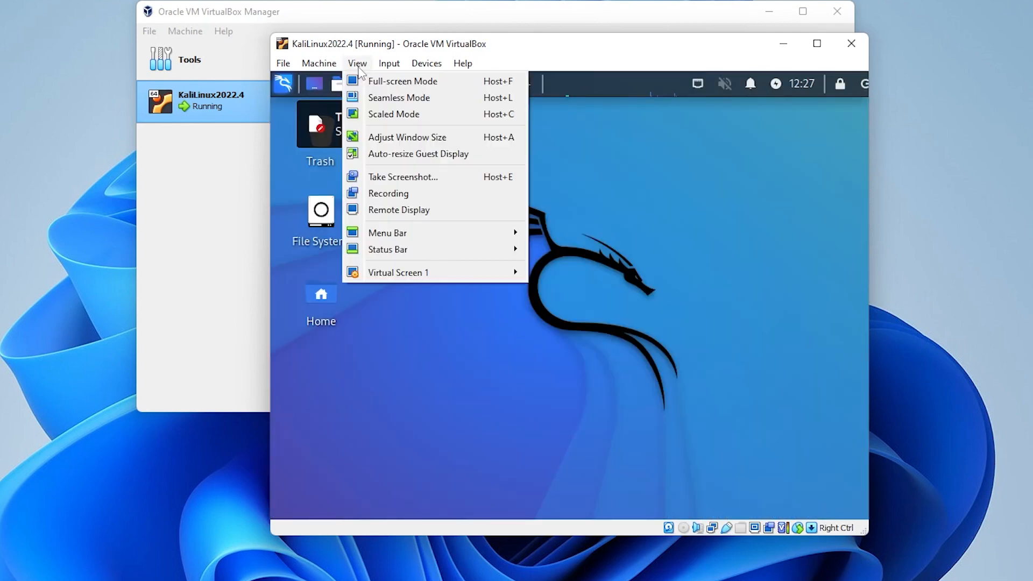
# - Switch the Kali VM to full-screen mode and open the Xfce applications menu
pyautogui.click(402, 81)
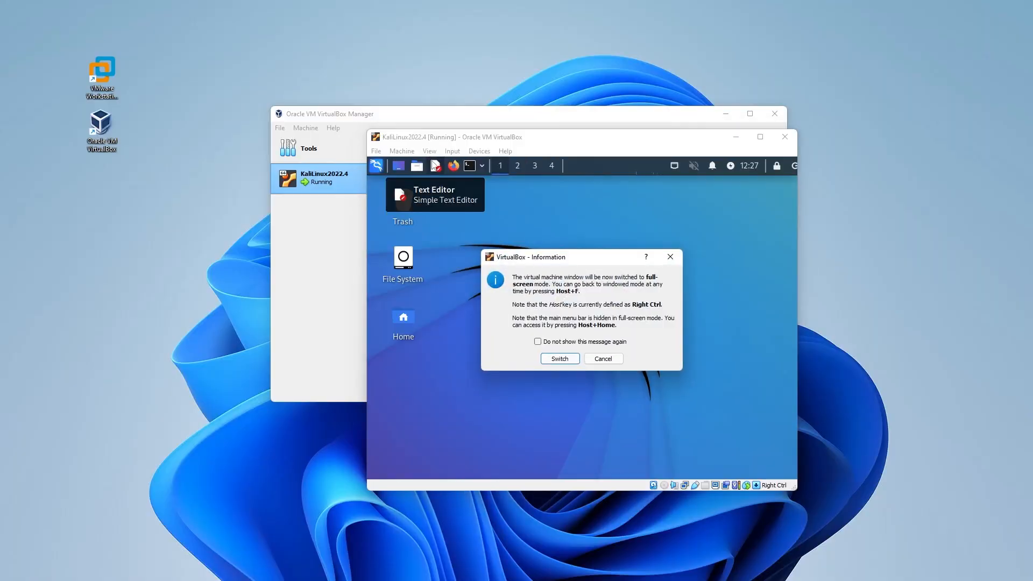
pyautogui.click(559, 358)
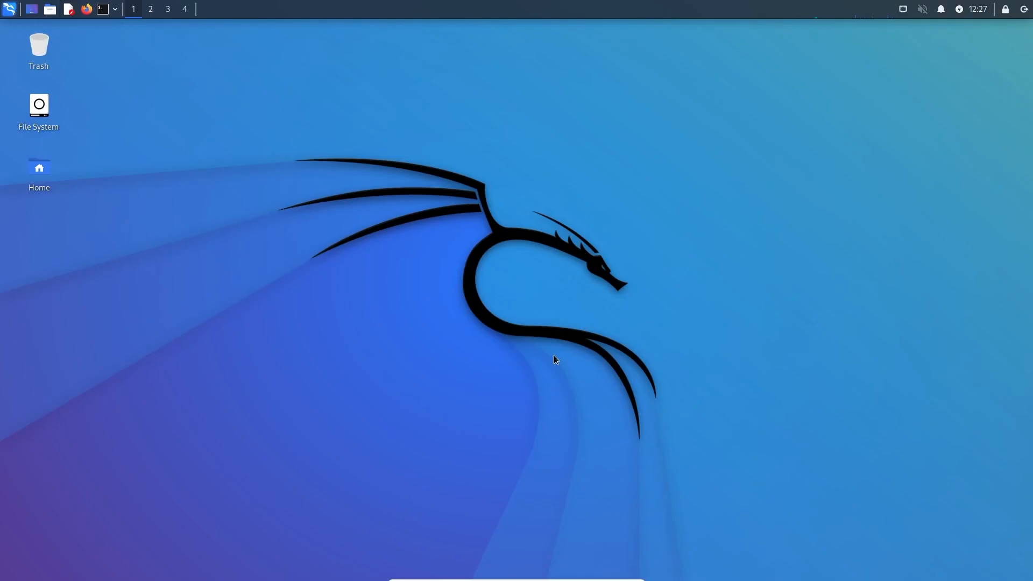
pyautogui.moveTo(156, 70)
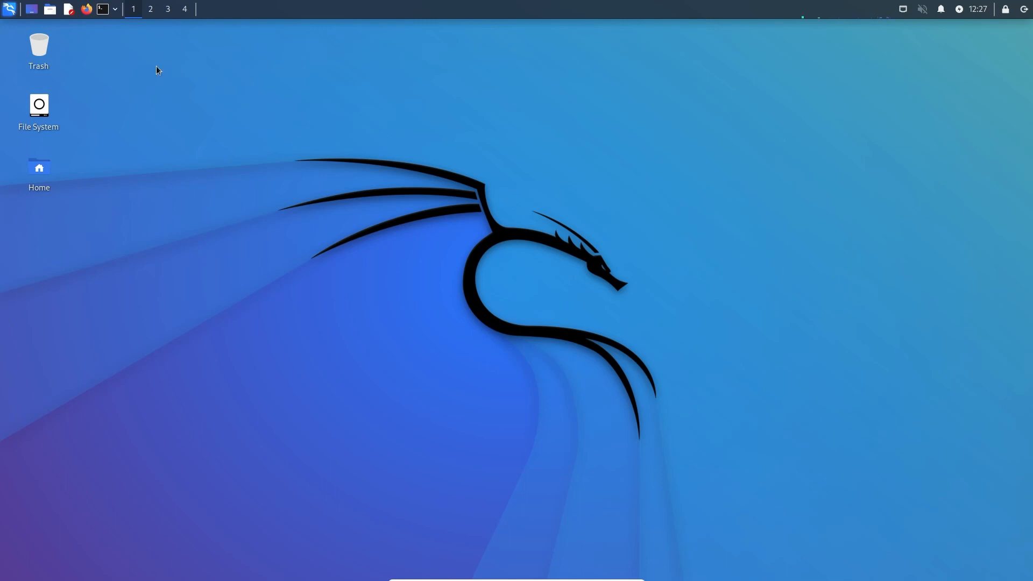
pyautogui.click(10, 9)
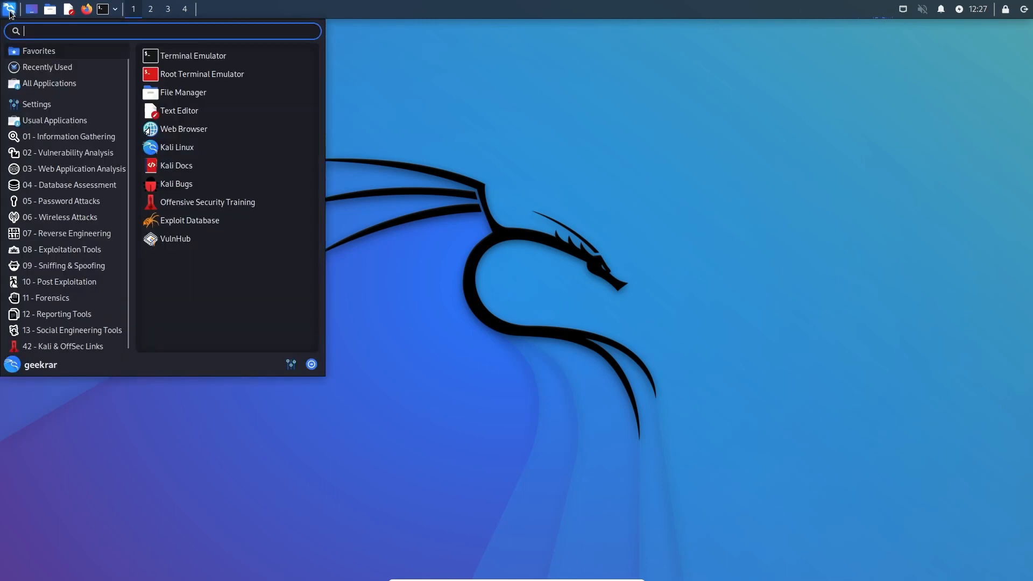